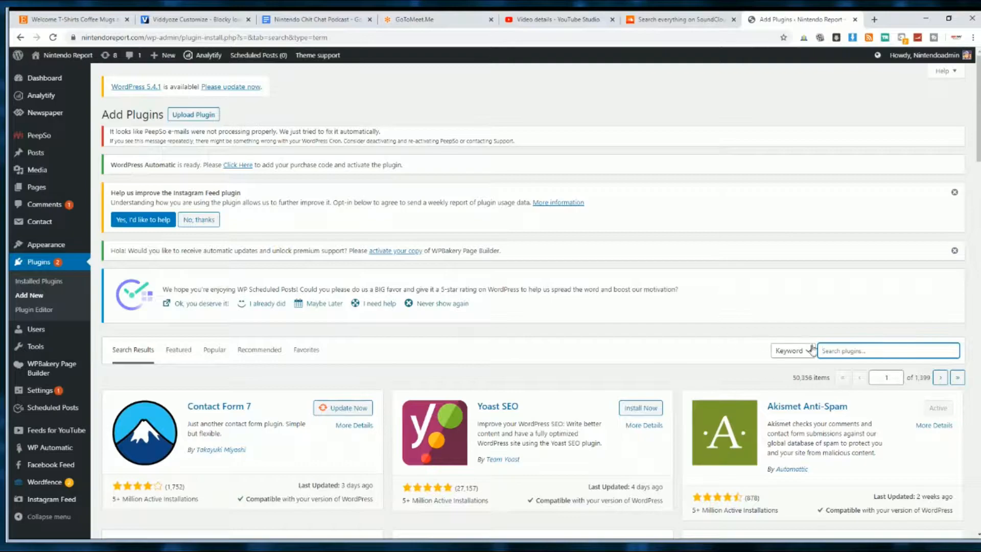
- Search the WordPress plugin directory for 'soundcloud'
left_click(887, 351)
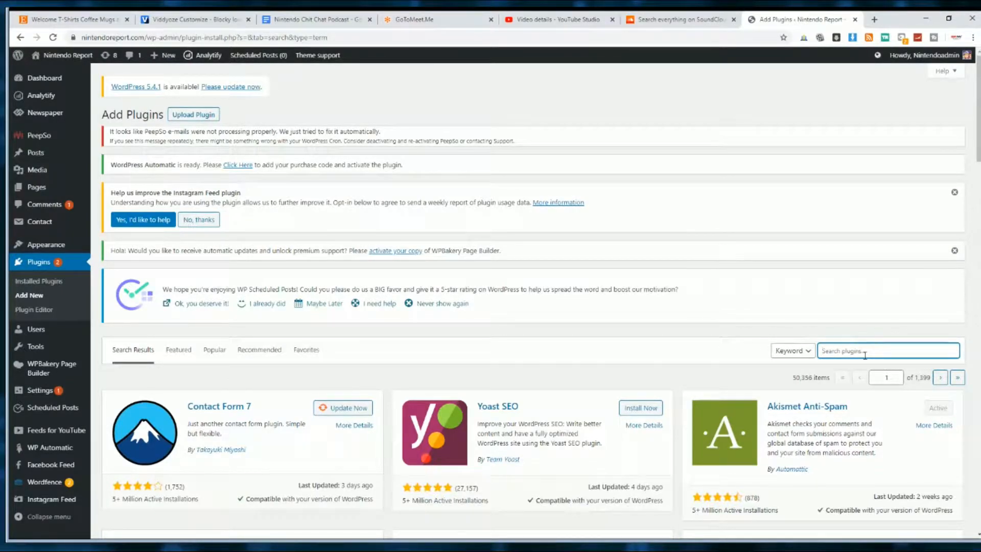
type("sound")
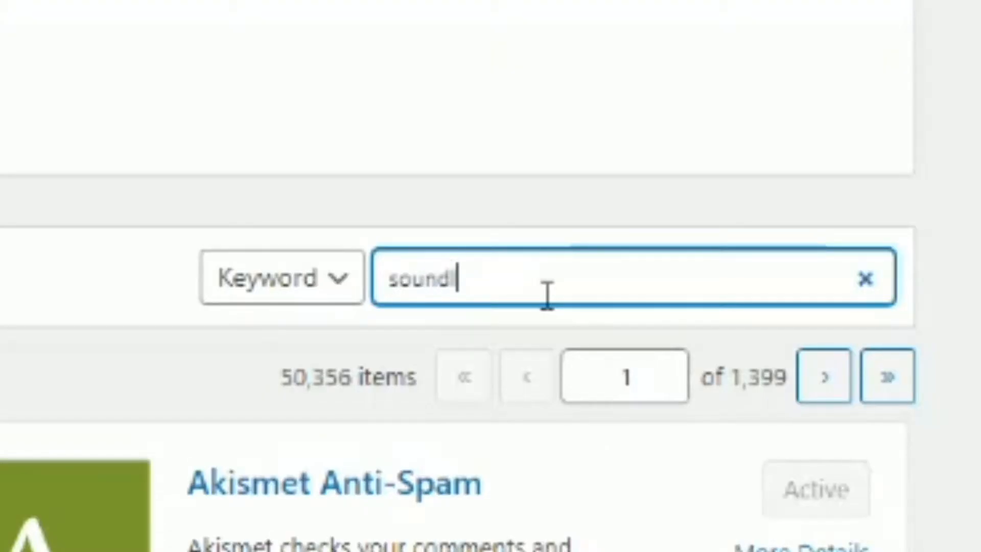
type("cloud")
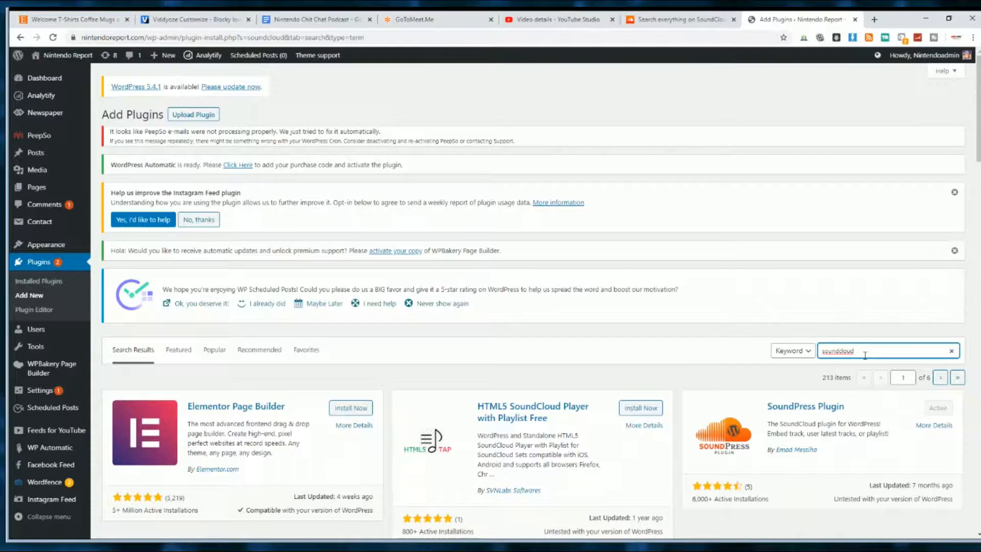
scroll("down", 3)
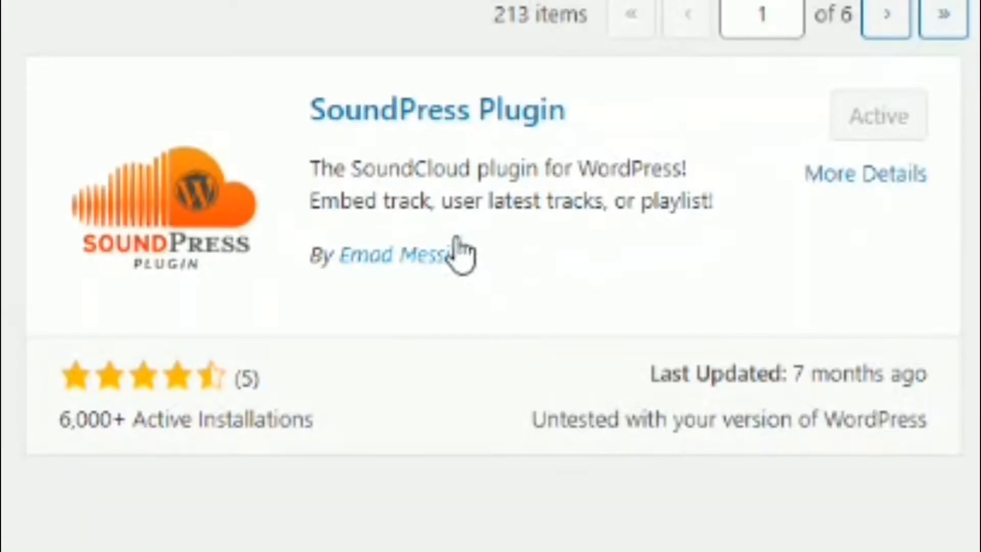
mouse_move(386, 235)
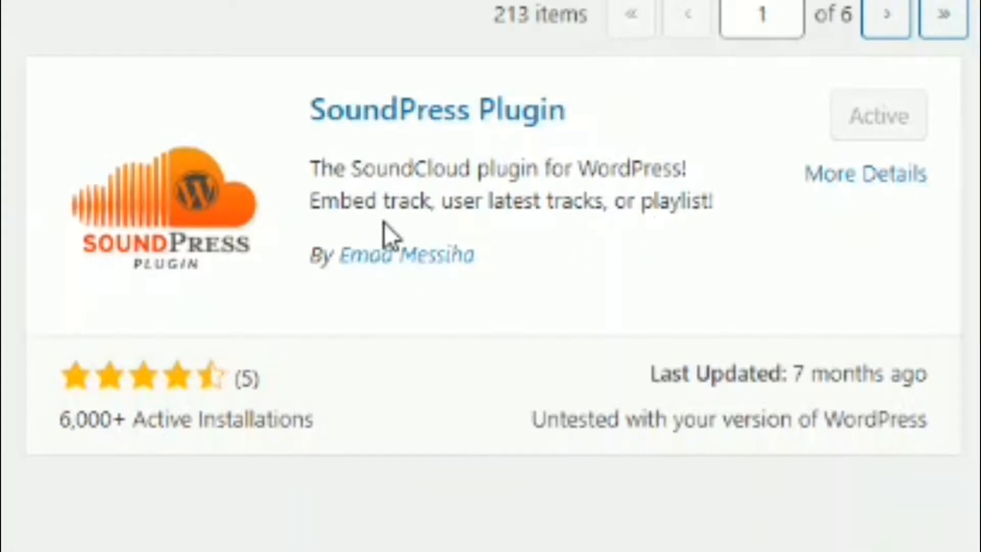
mouse_move(576, 235)
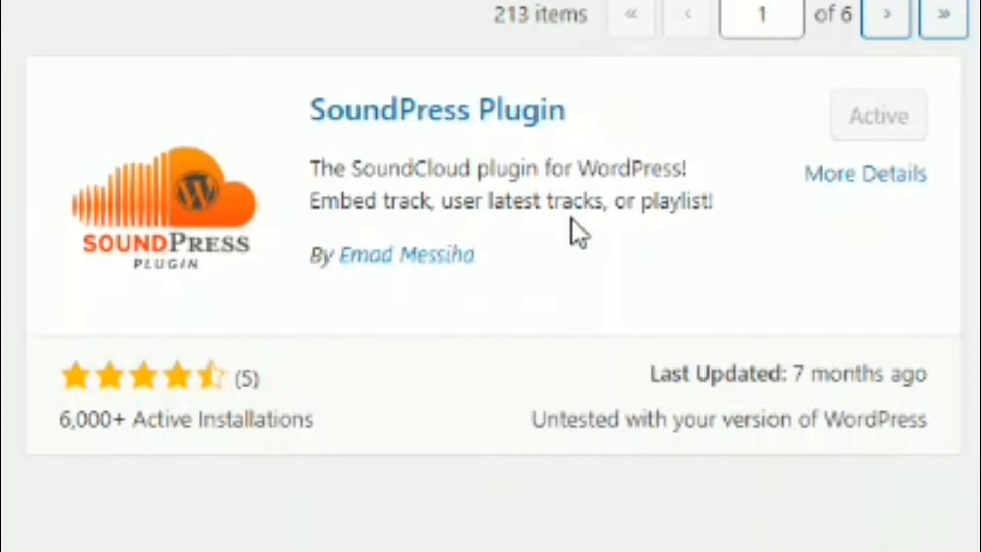
mouse_move(672, 240)
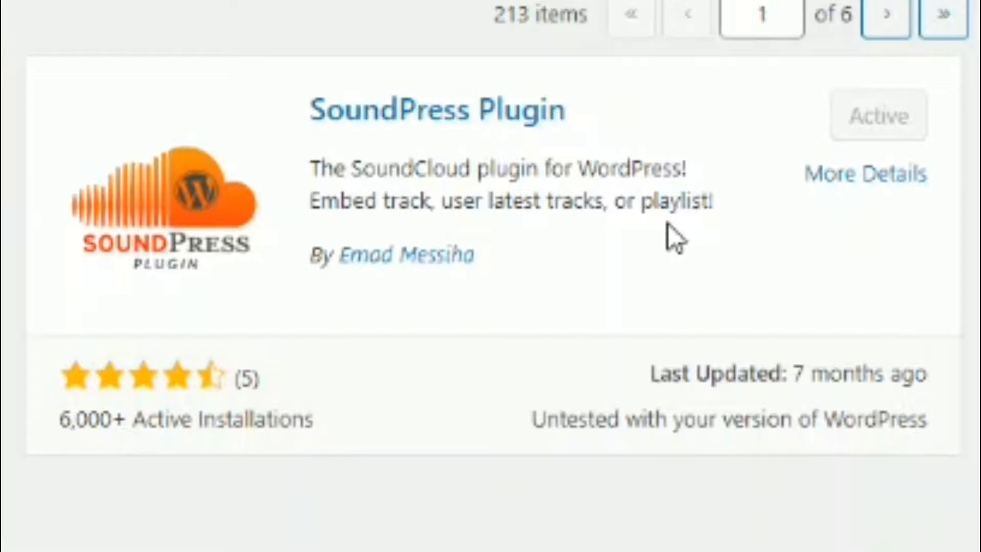
mouse_move(75, 456)
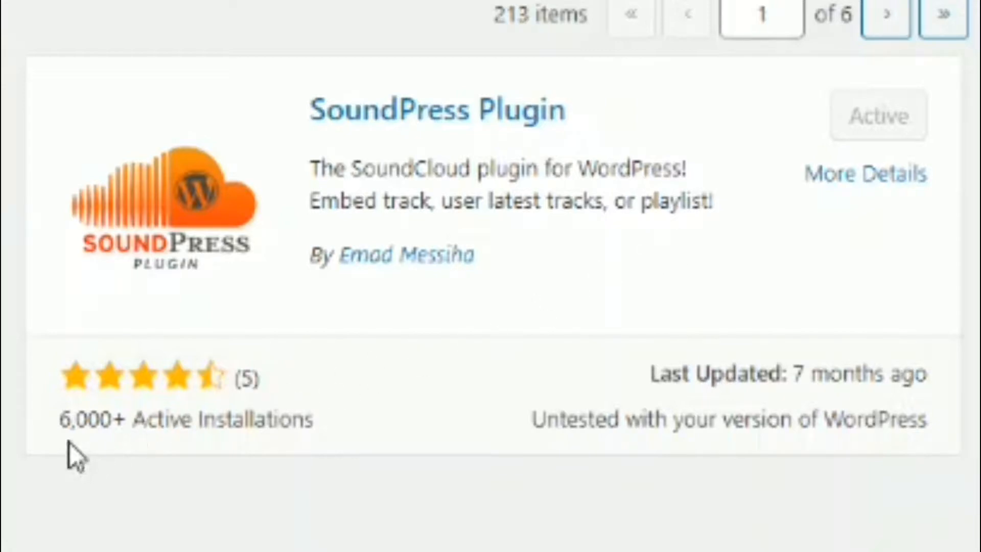
mouse_move(298, 451)
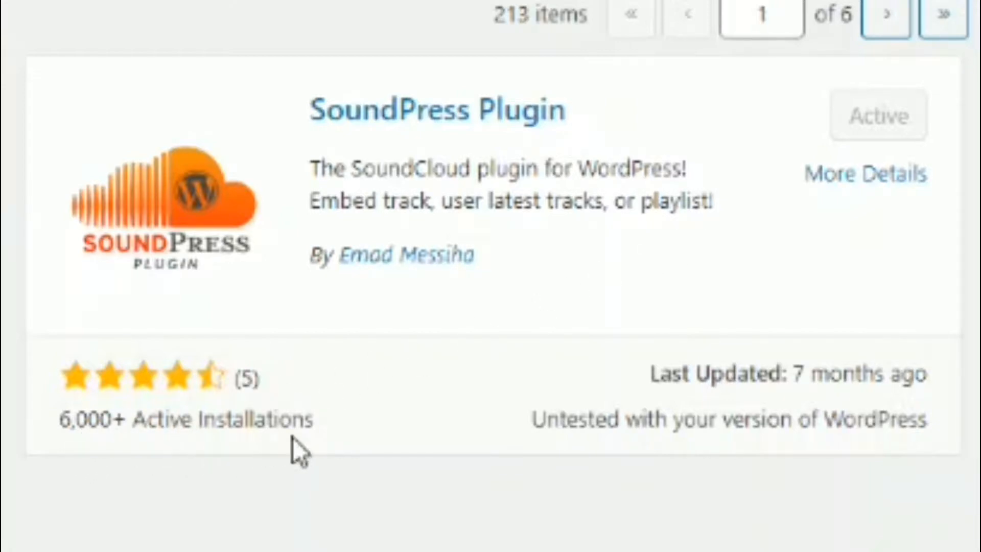
mouse_move(341, 403)
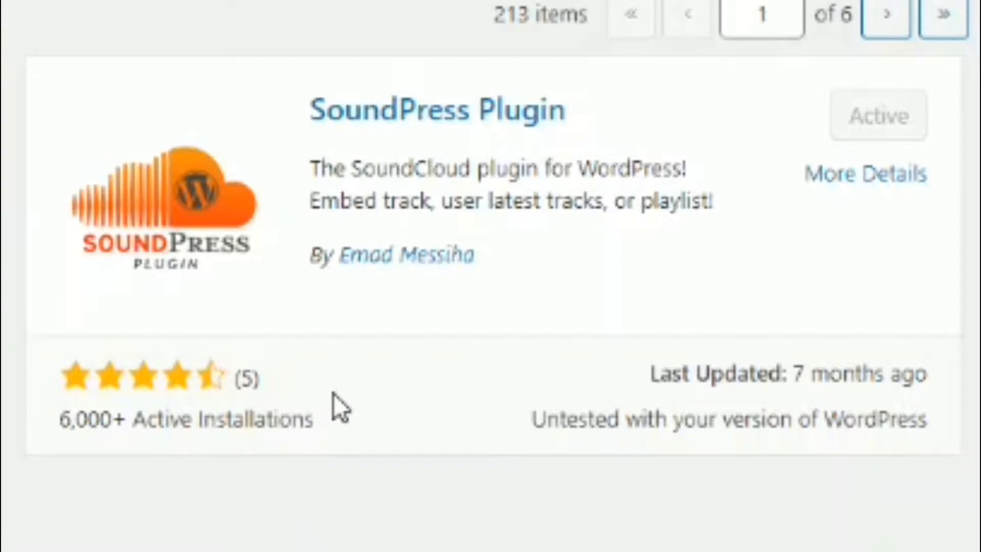
mouse_move(494, 287)
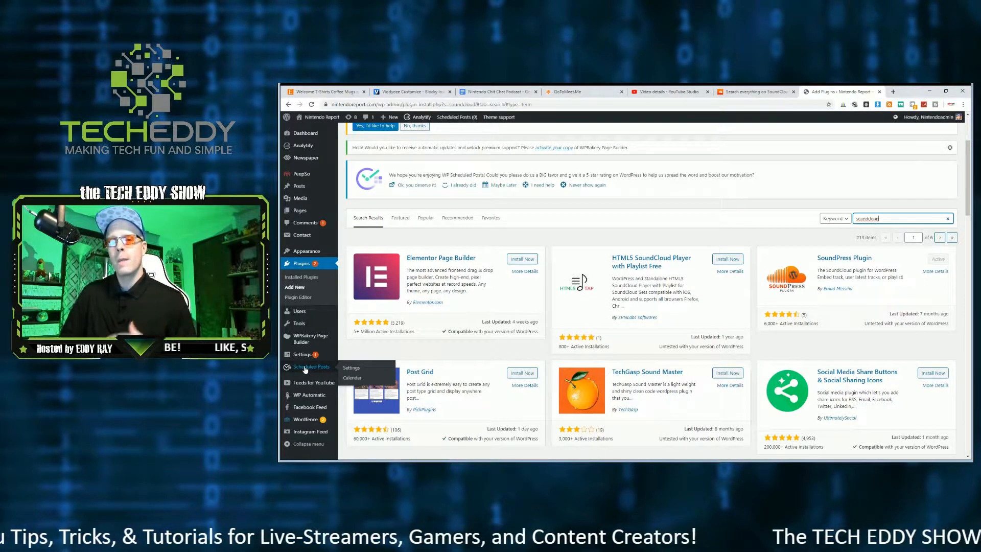
- Switch to SoundCloud and open the NintendoChitChat.com profile from the account menu
left_click(752, 91)
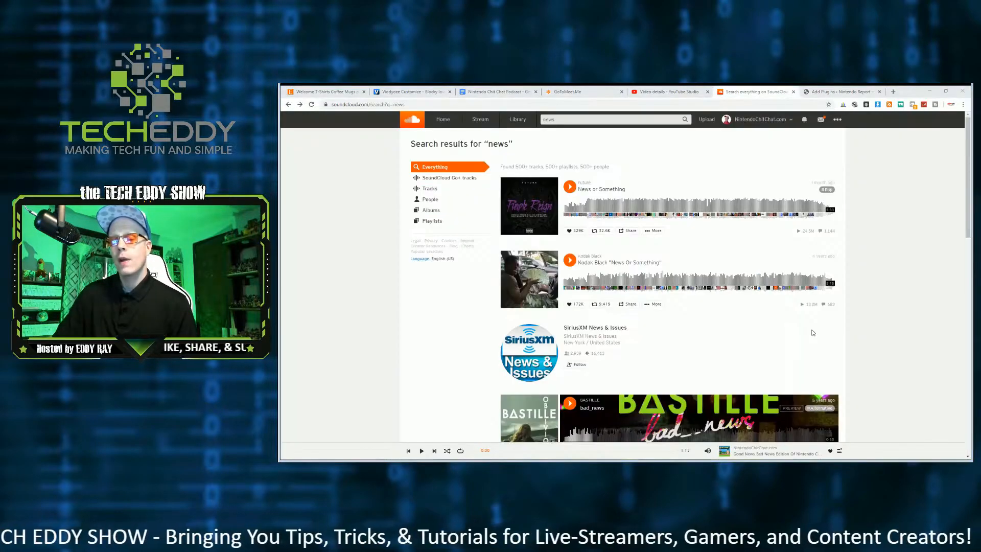
left_click(943, 92)
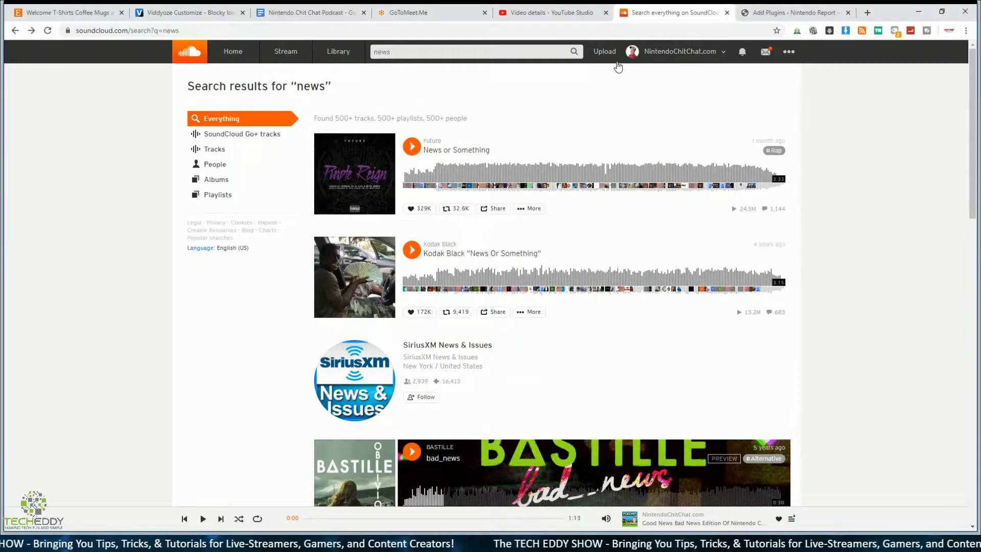
left_click(674, 51)
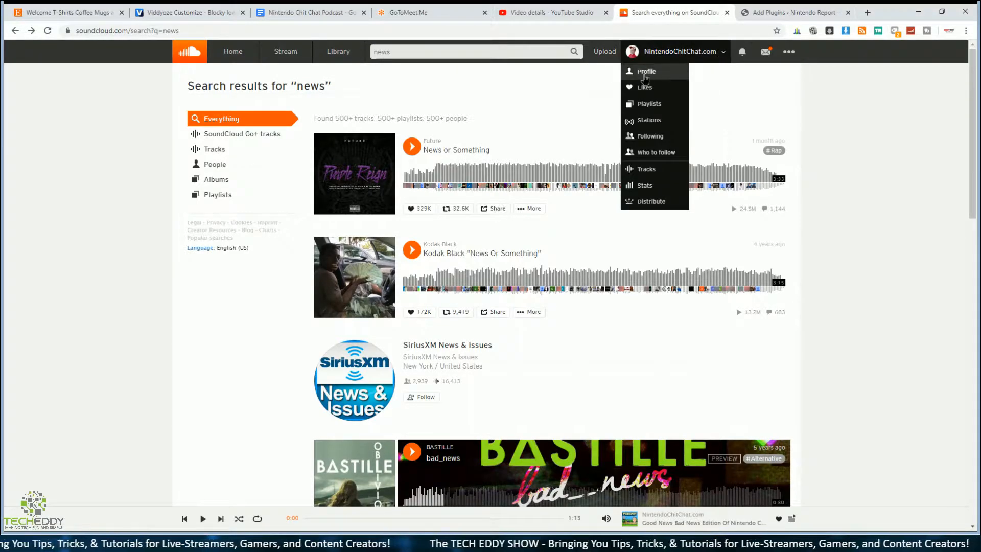
left_click(645, 70)
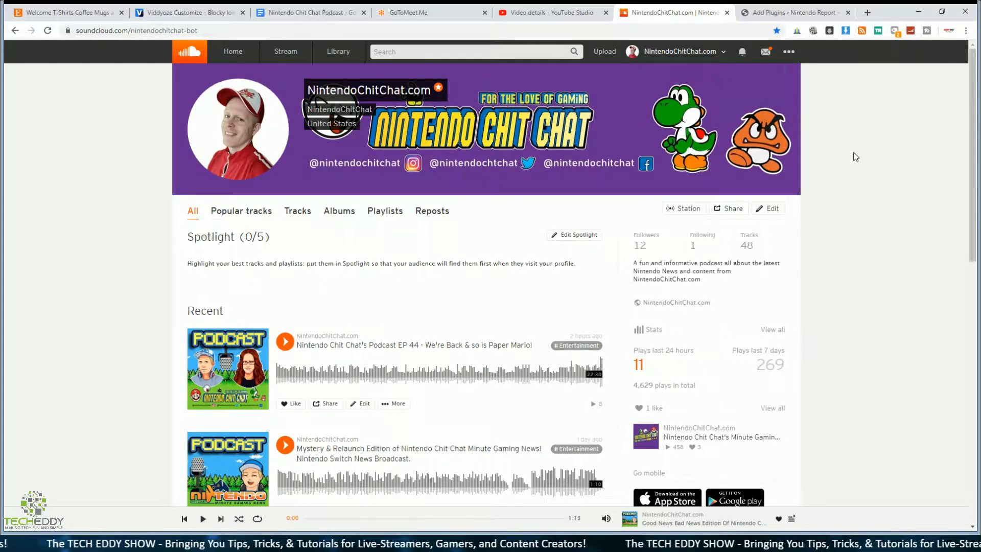
scroll("down", 3)
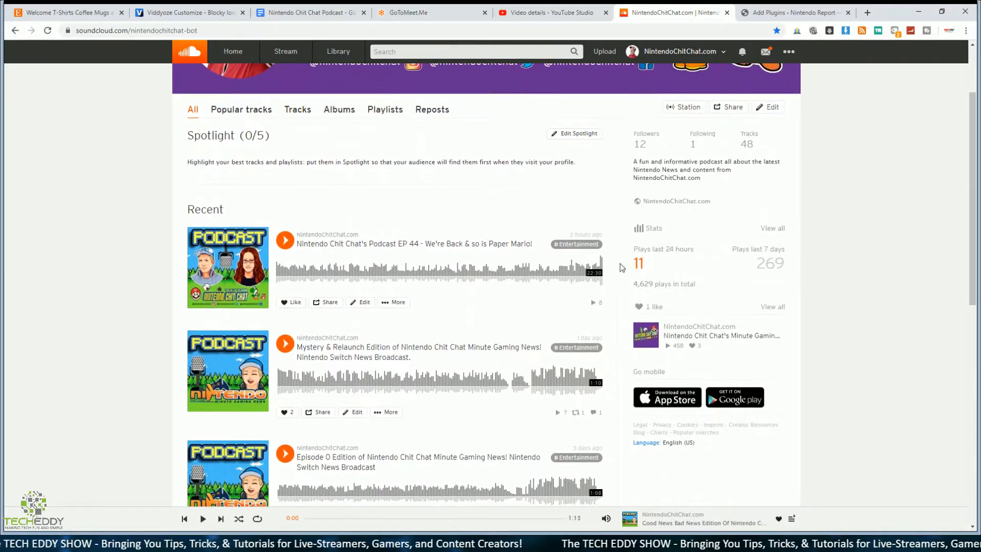
- Open sharing for Podcast EP 44 and select its track link
left_click(325, 301)
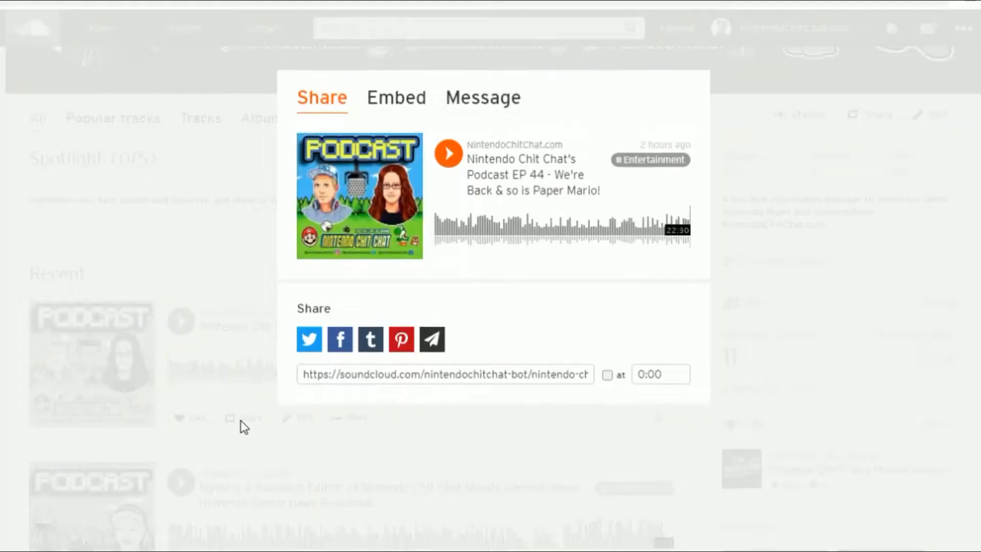
mouse_move(370, 339)
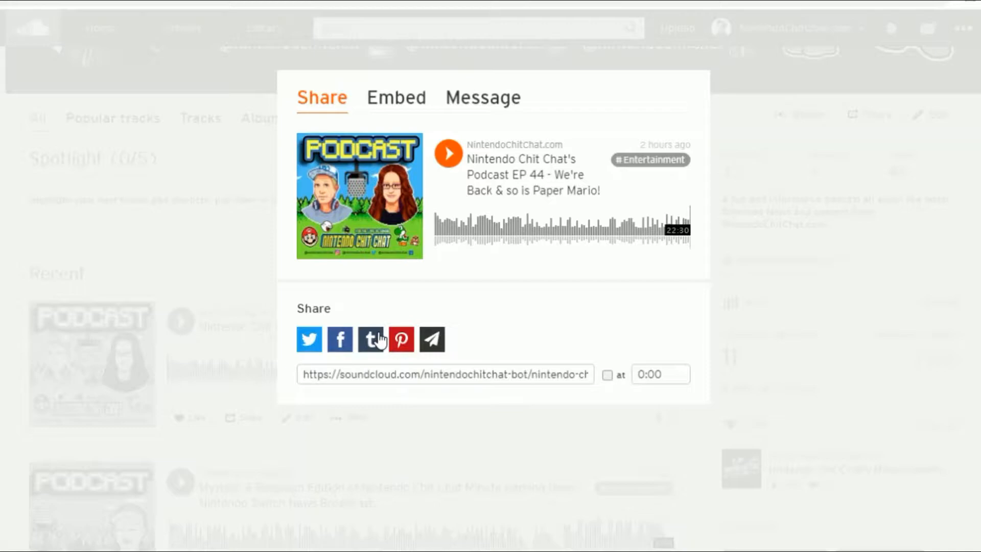
mouse_move(448, 306)
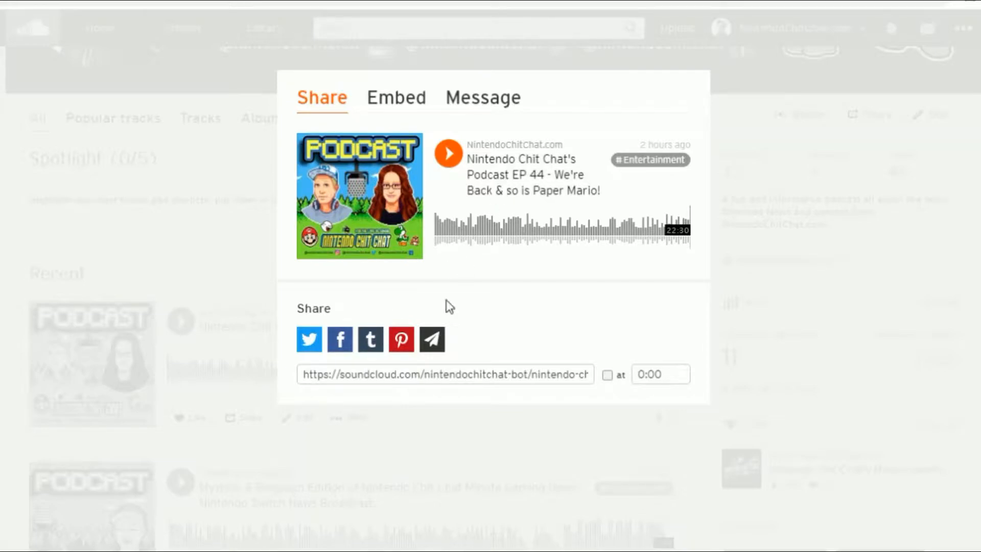
mouse_move(401, 339)
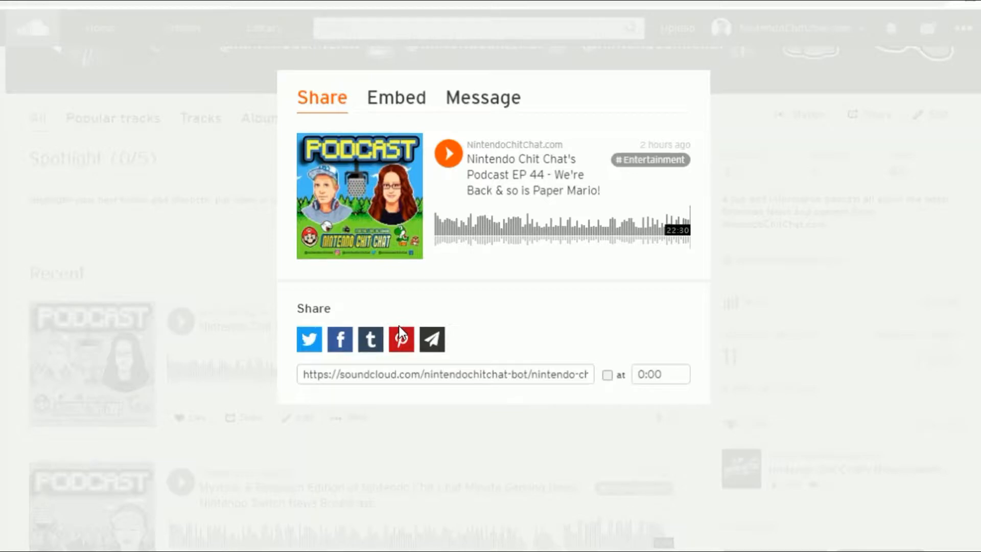
mouse_move(322, 371)
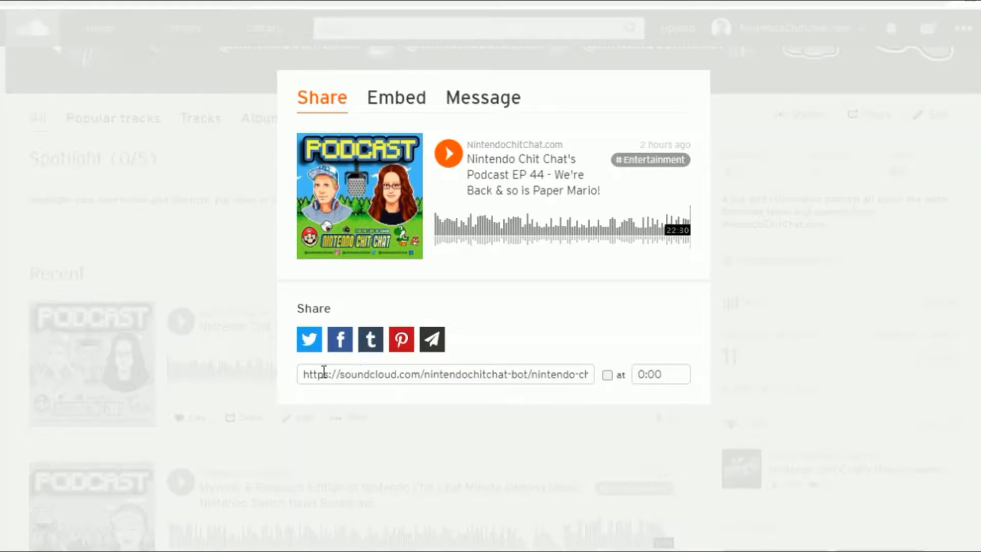
triple_click(445, 373)
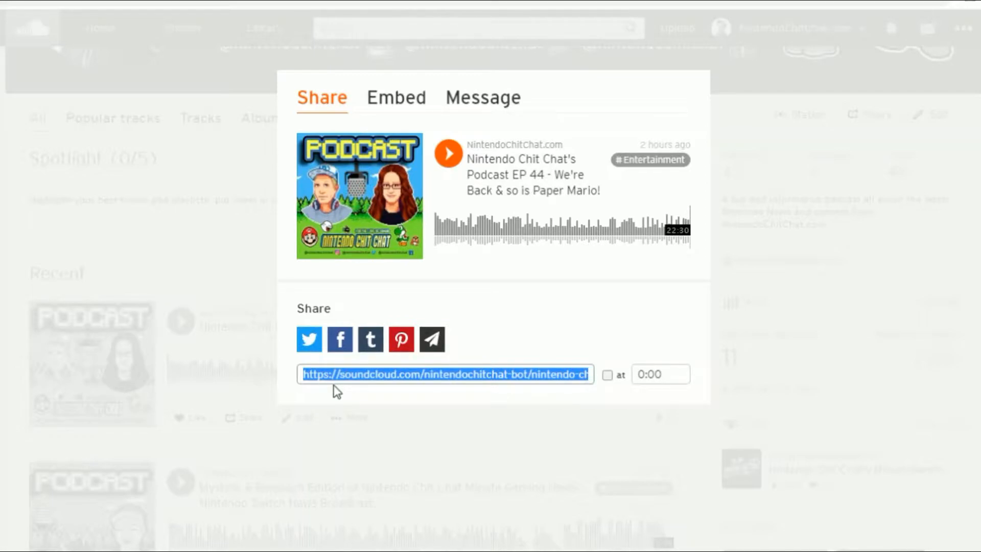
- Return to WordPress and start a new post titled 'Podcast test'
left_click(792, 12)
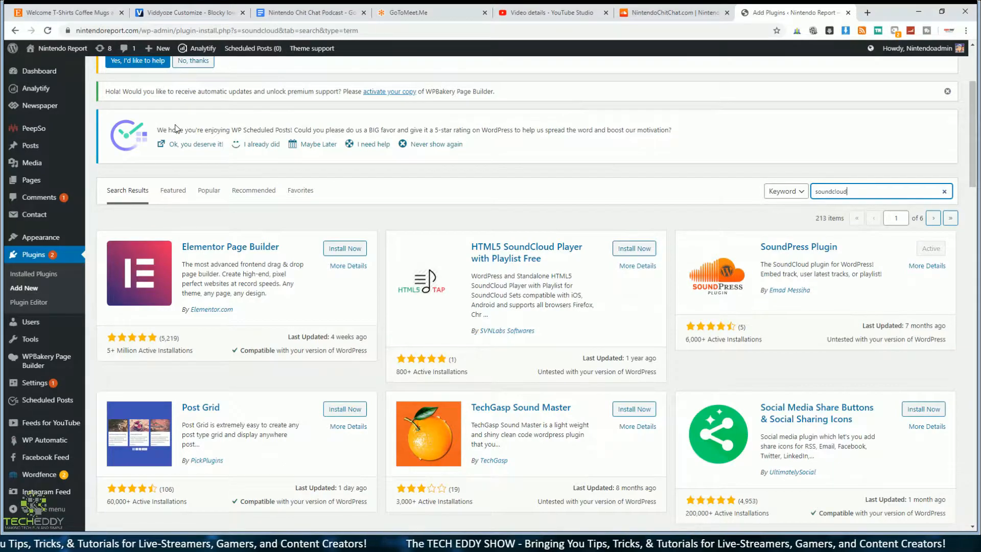
left_click(157, 48)
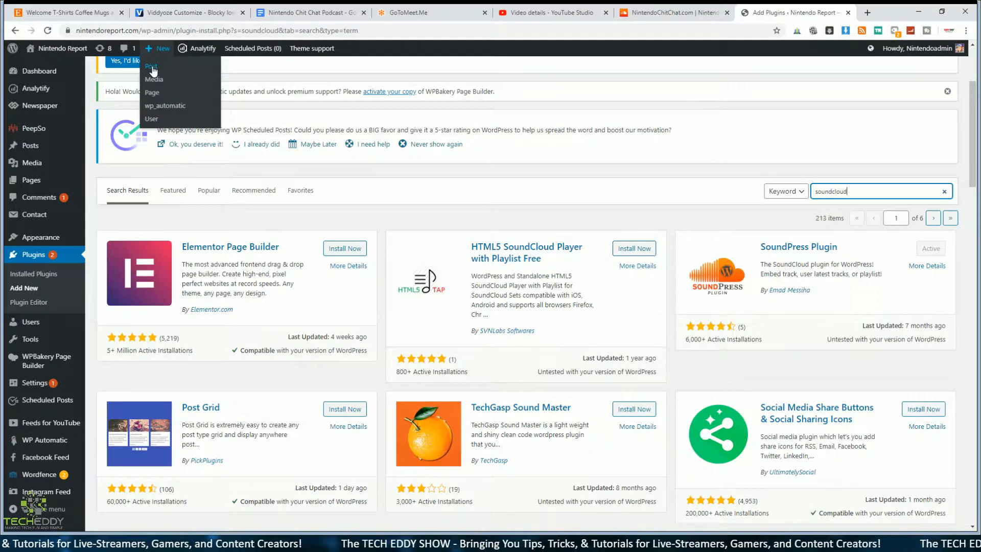
left_click(151, 67)
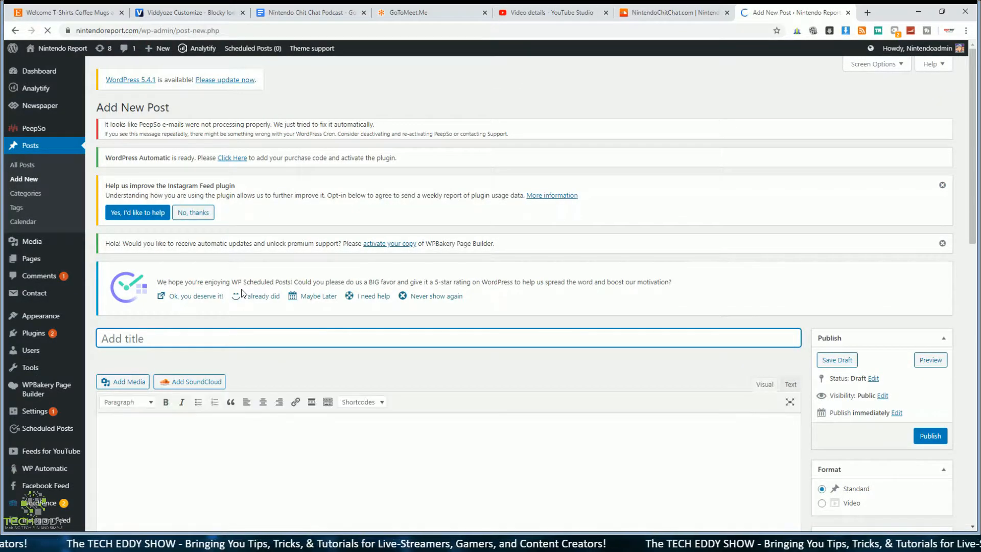
type("Podcast test")
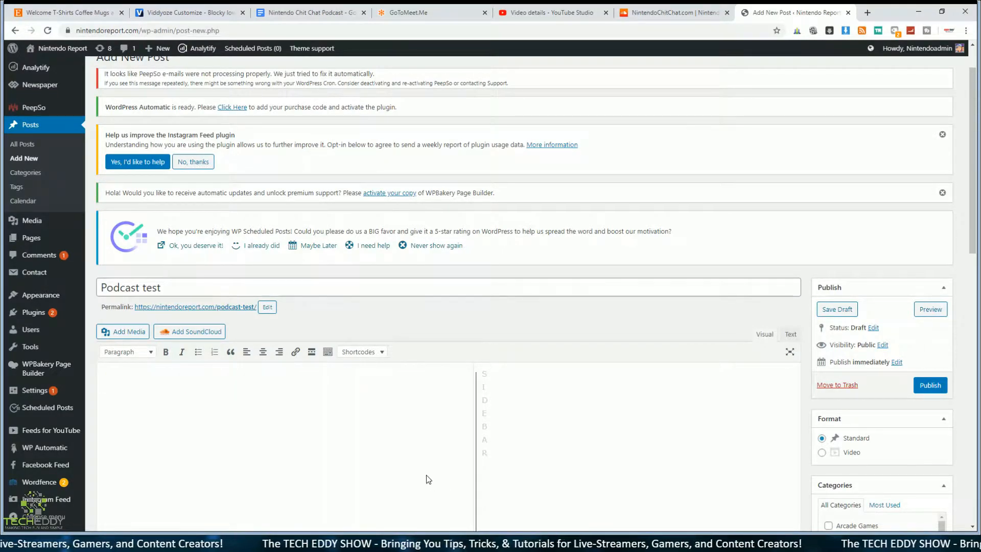
- Add the EP 44 SoundCloud player to the post body and preview the draft
left_click(190, 332)
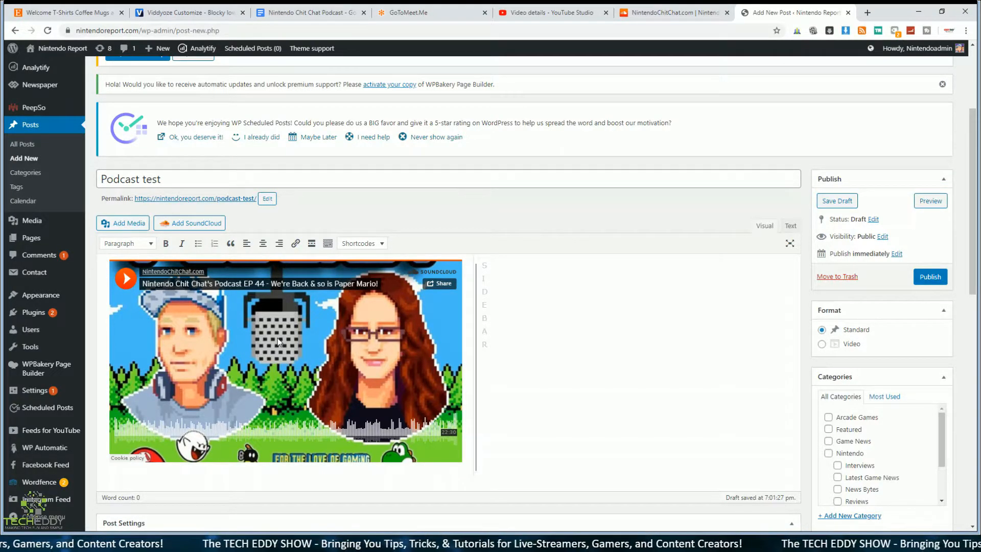
mouse_move(764, 250)
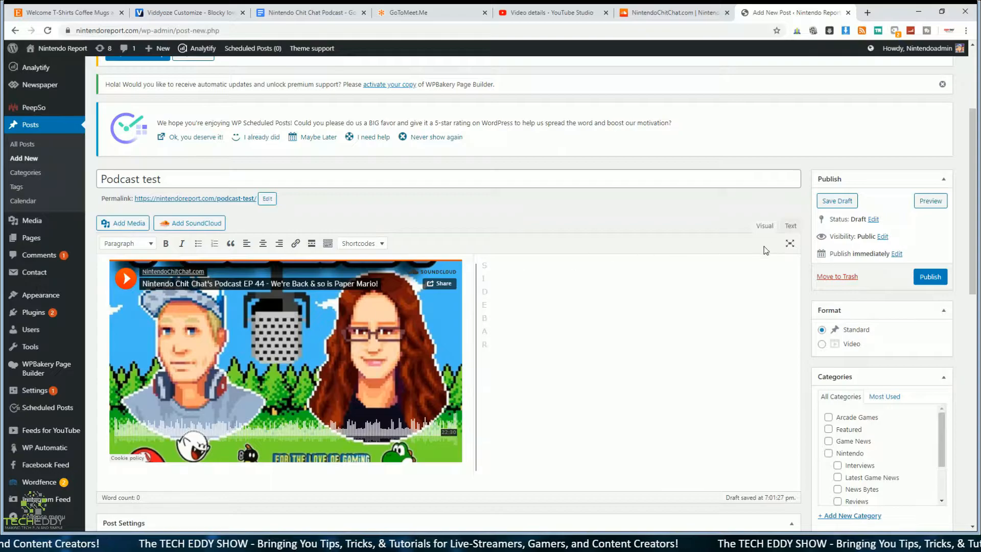
left_click(928, 201)
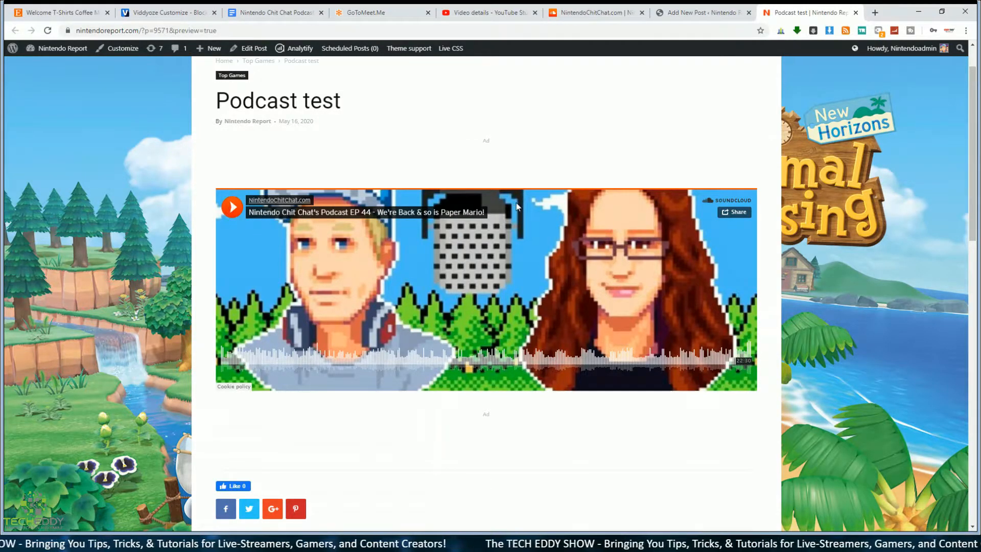
left_click(591, 12)
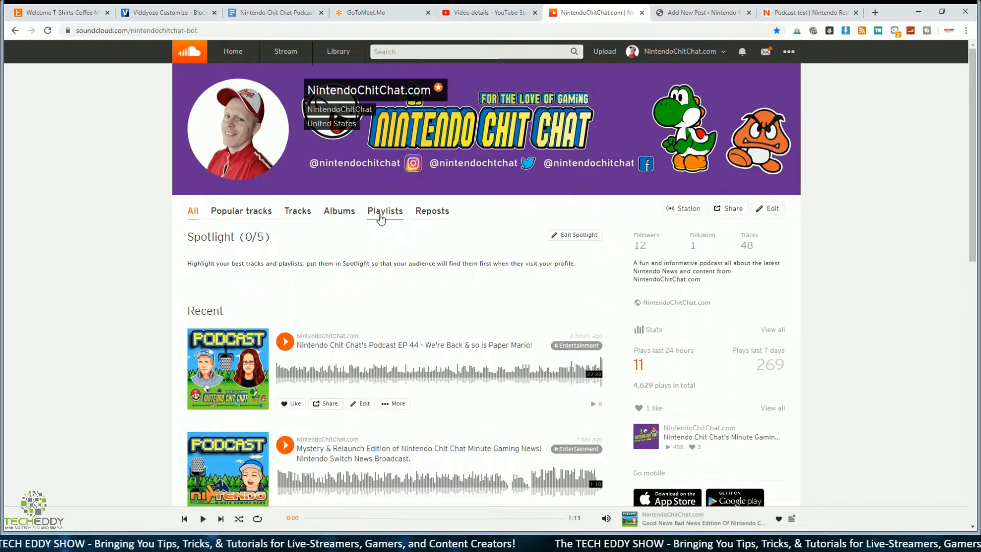
- Paste the Minute Gaming News playlist's share link from SoundCloud into the post body
left_click(385, 211)
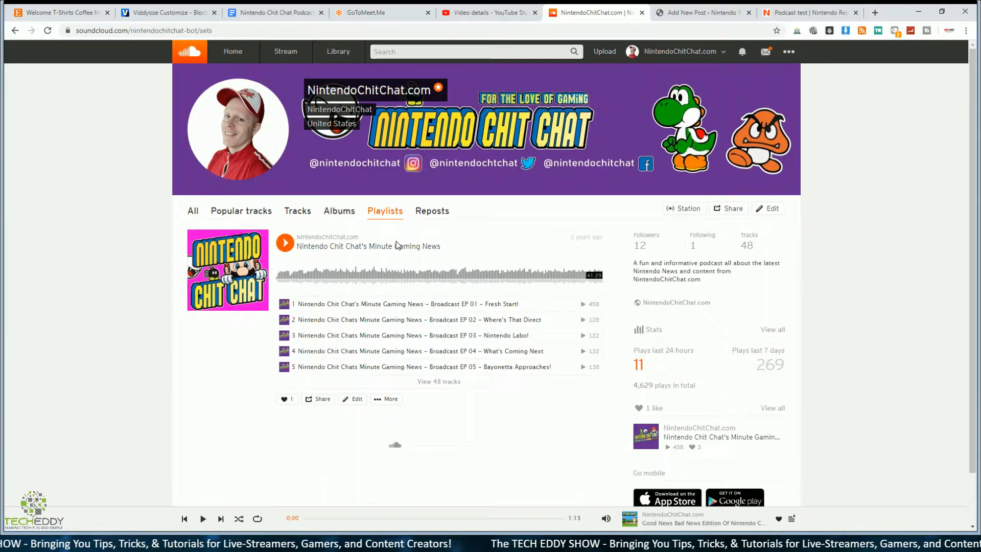
mouse_move(348, 371)
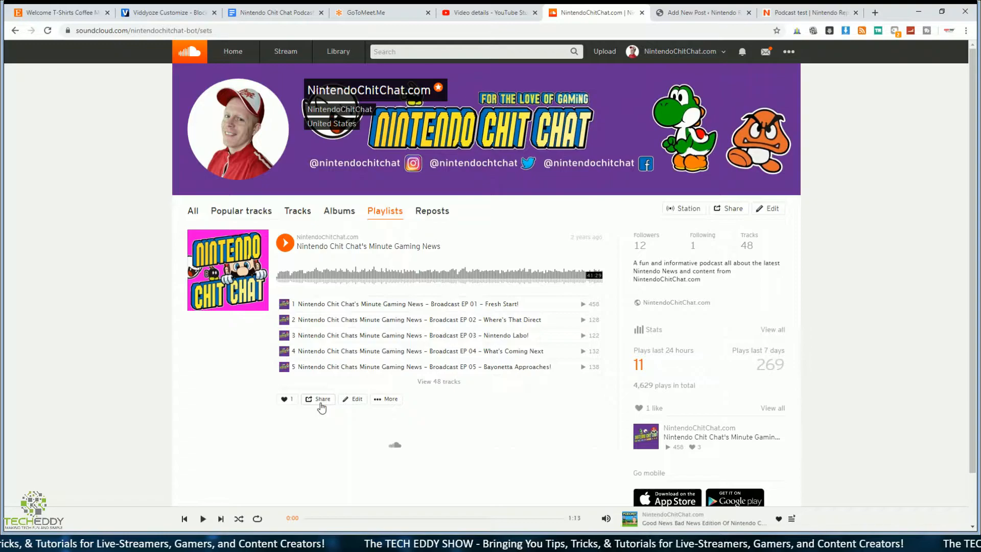
left_click(320, 398)
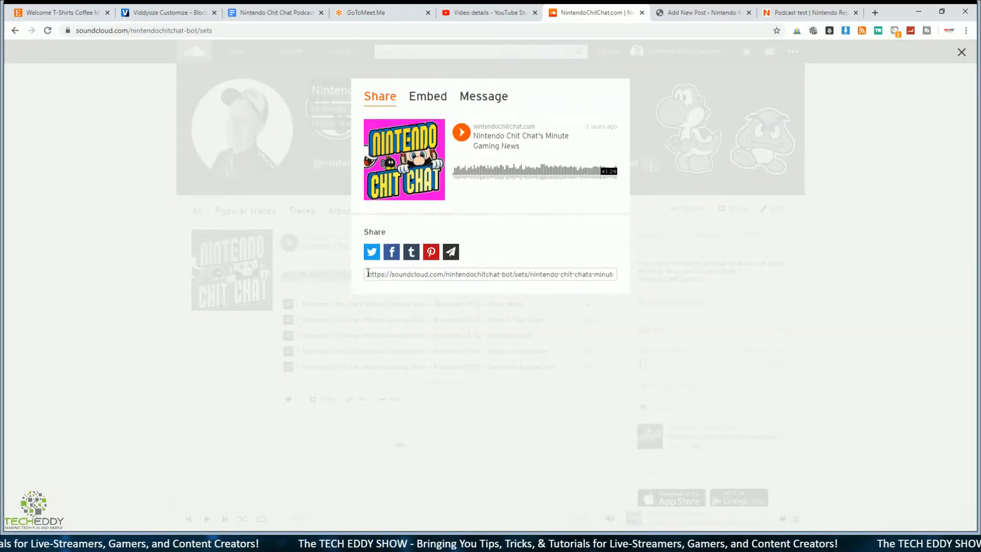
left_click(490, 274)
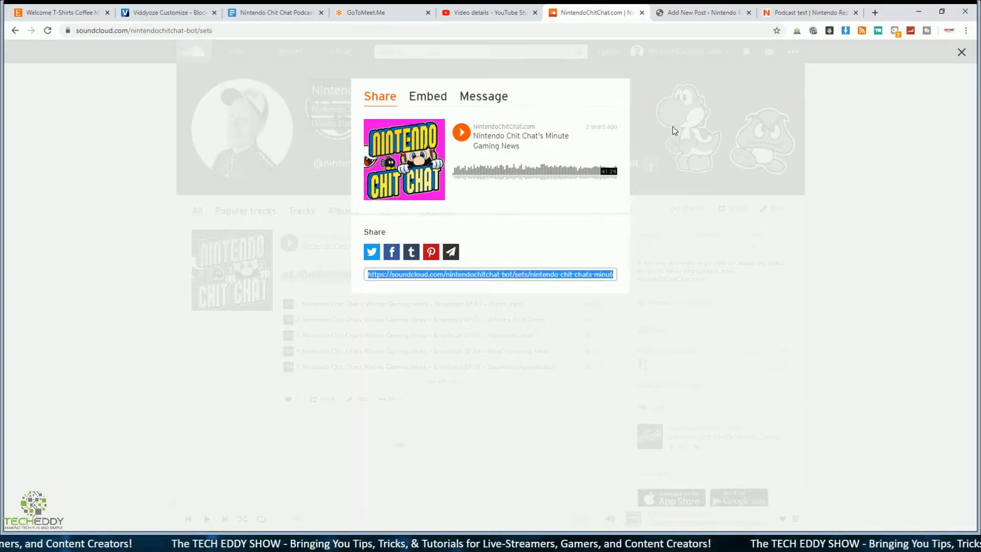
left_click(701, 12)
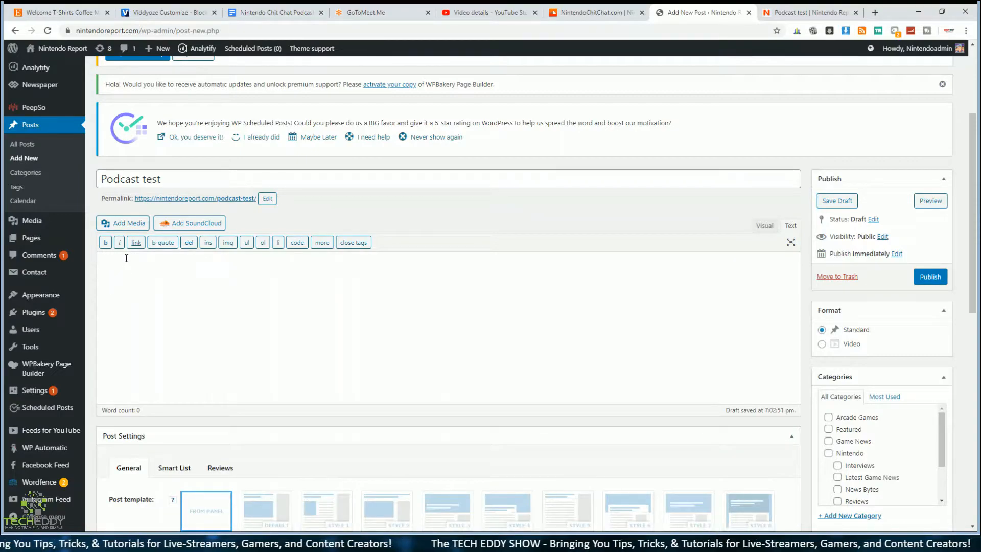
type("https://soundcloud.com/nintendochitchat-bot/sets/nintendo-chit-chats-minute")
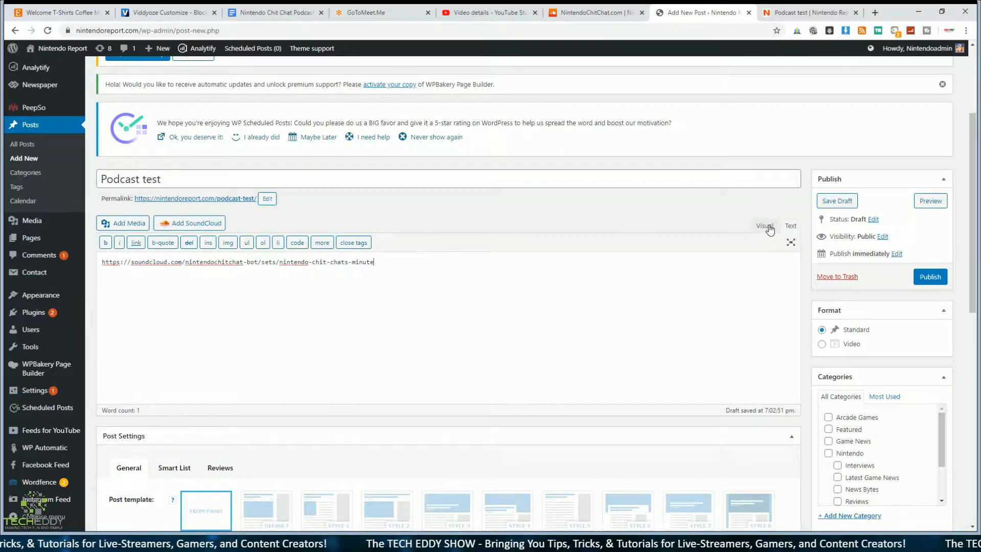
left_click(764, 226)
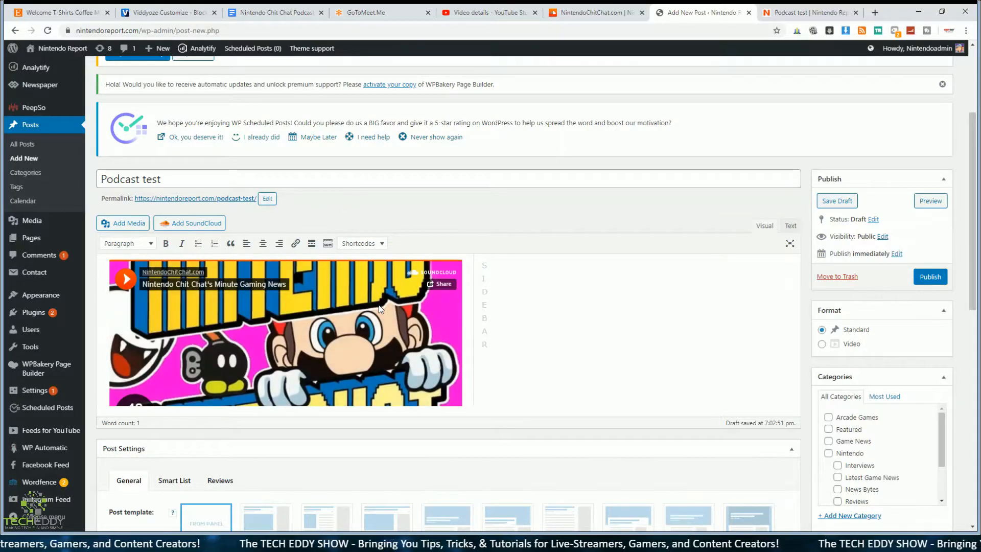
- Preview the draft and scroll to view the 48-track playlist player
scroll("down", 3)
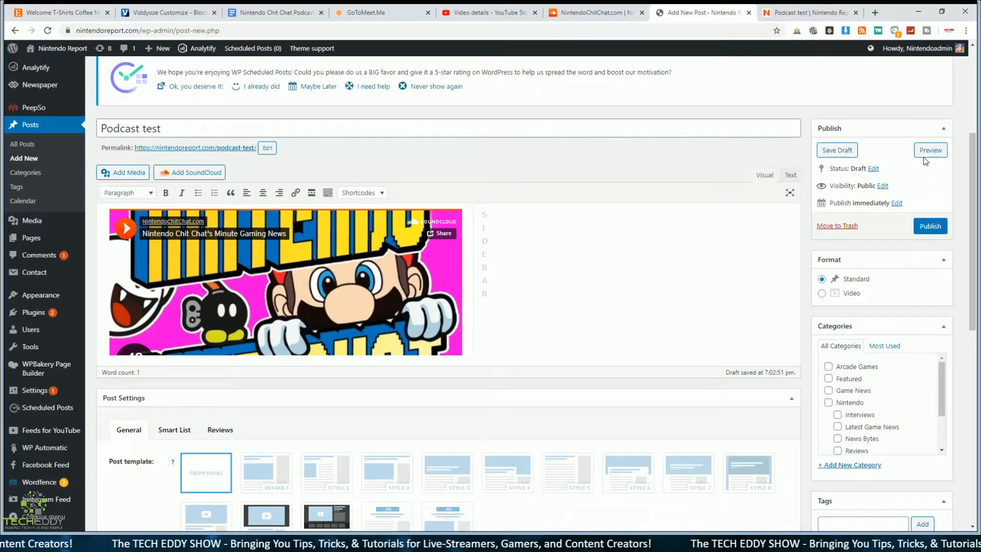
left_click(930, 150)
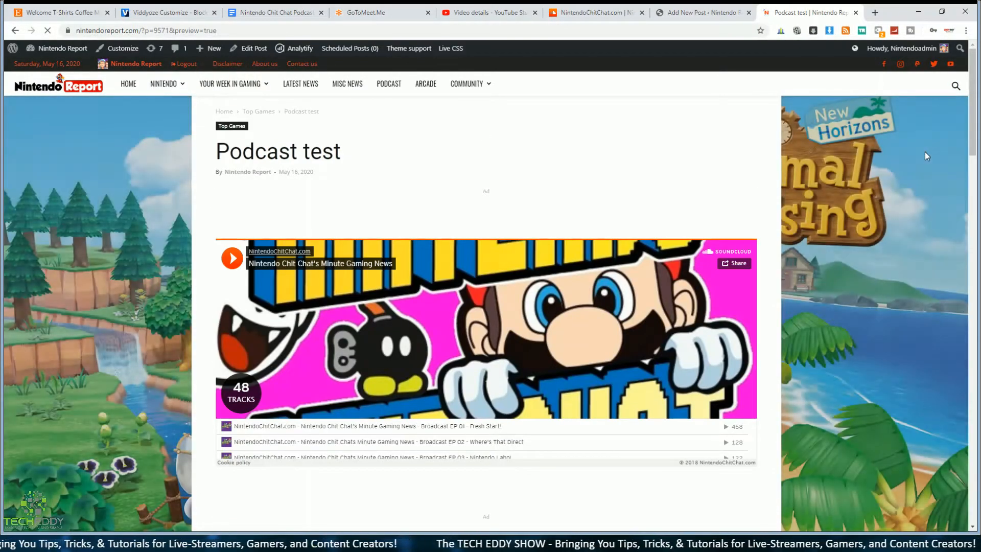
scroll("down", 3)
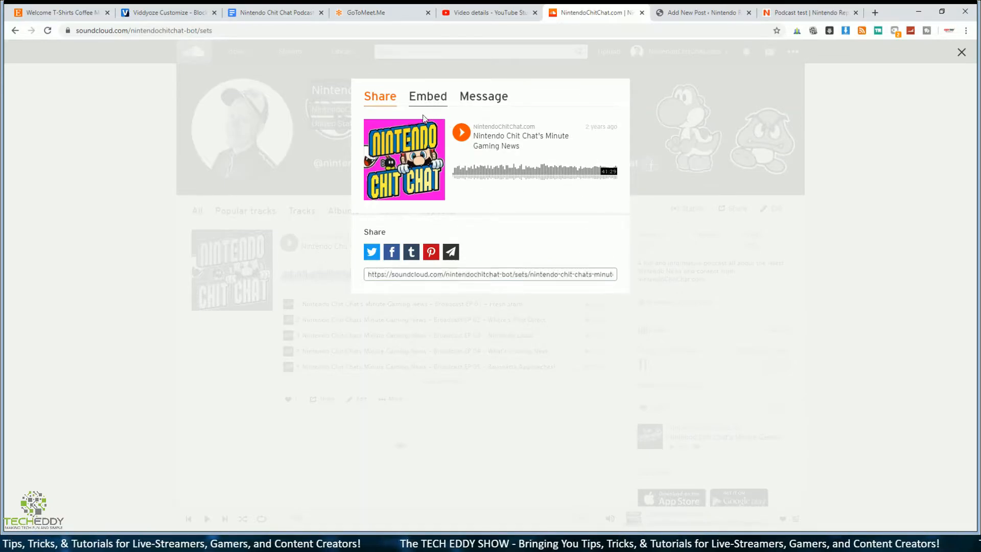
- Open the playlist's Embed tab and read SoundCloud's help article on embedding in WordPress
left_click(427, 95)
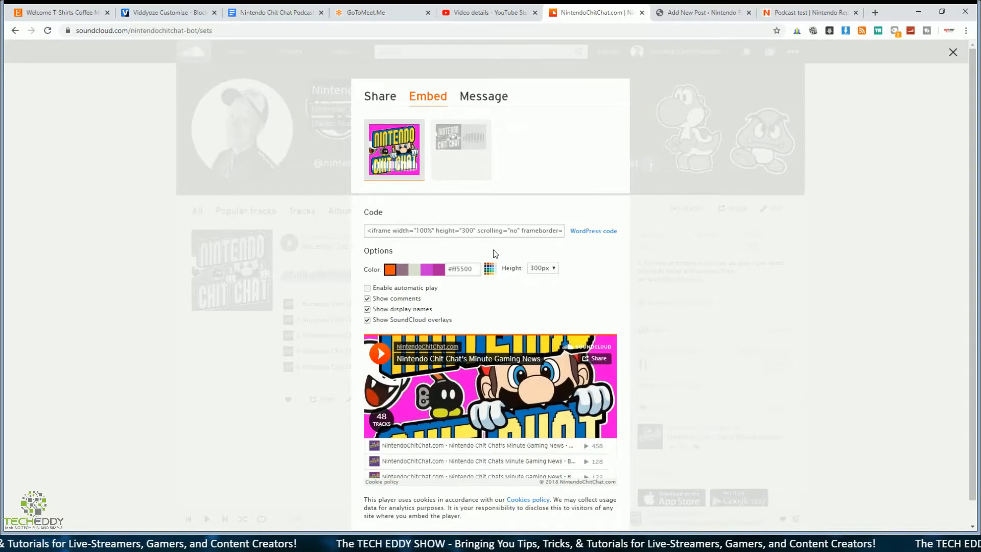
mouse_move(593, 231)
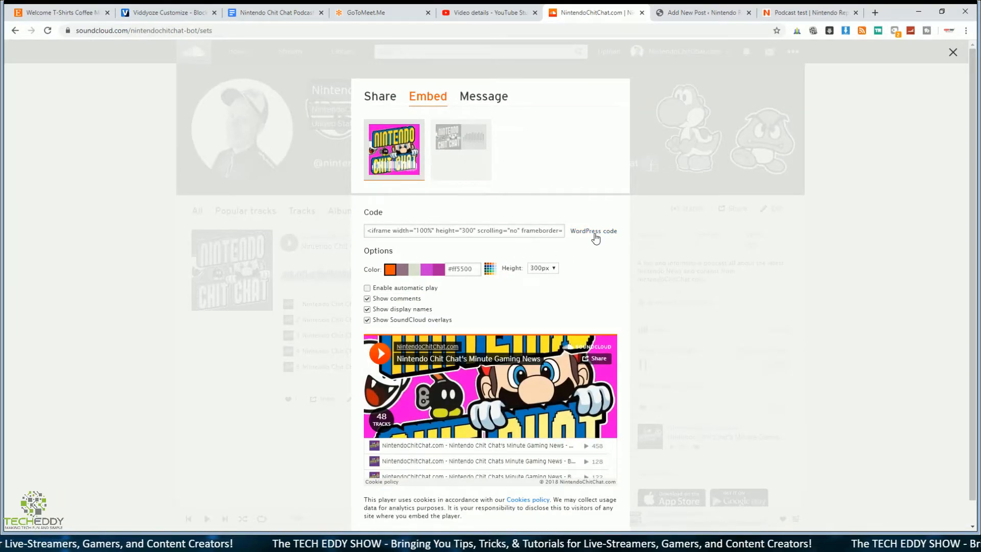
left_click(592, 230)
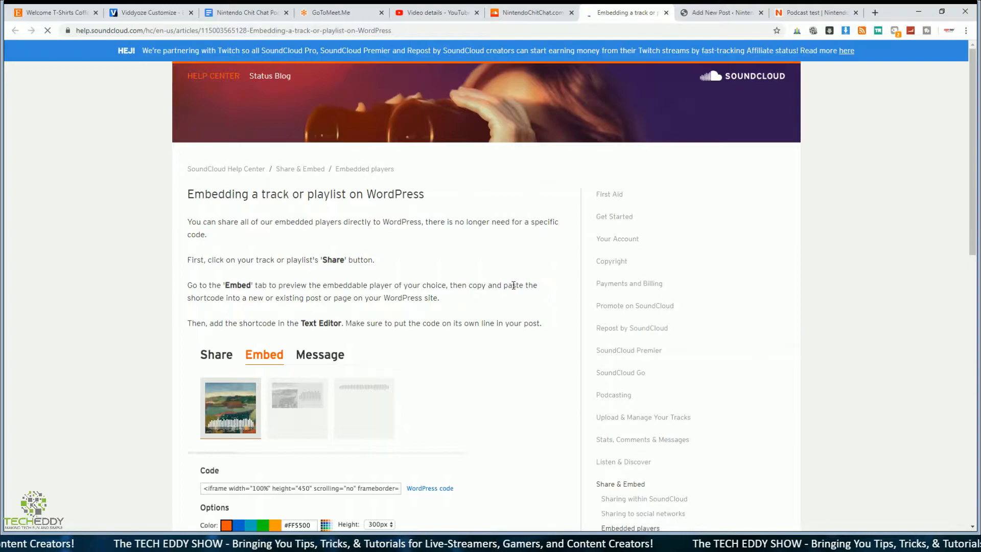
scroll("down", 3)
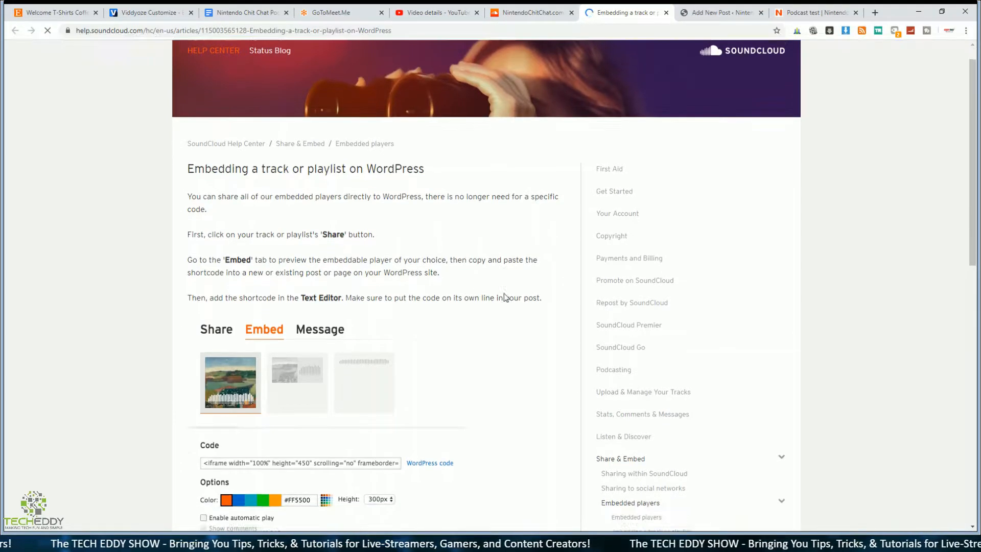
scroll("down", 3)
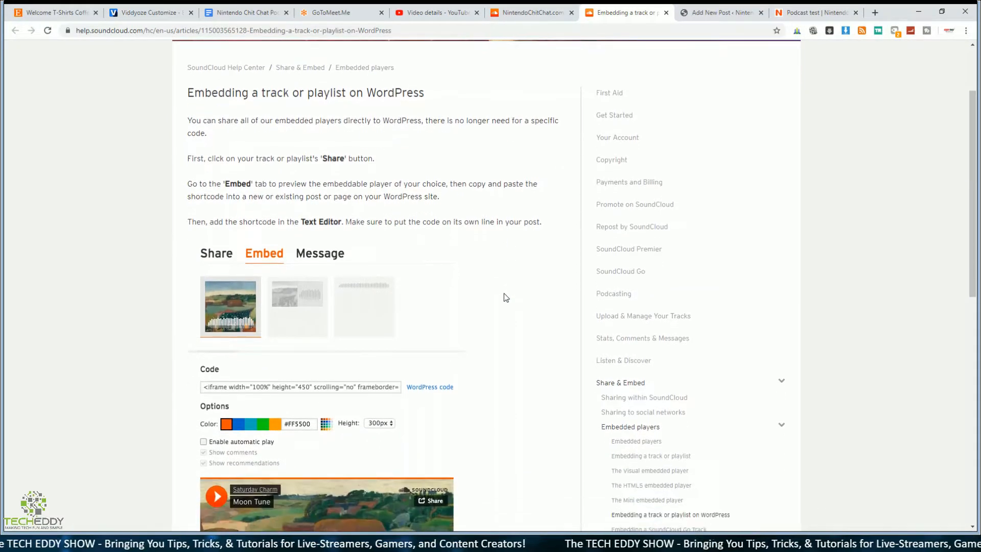
scroll("down", 3)
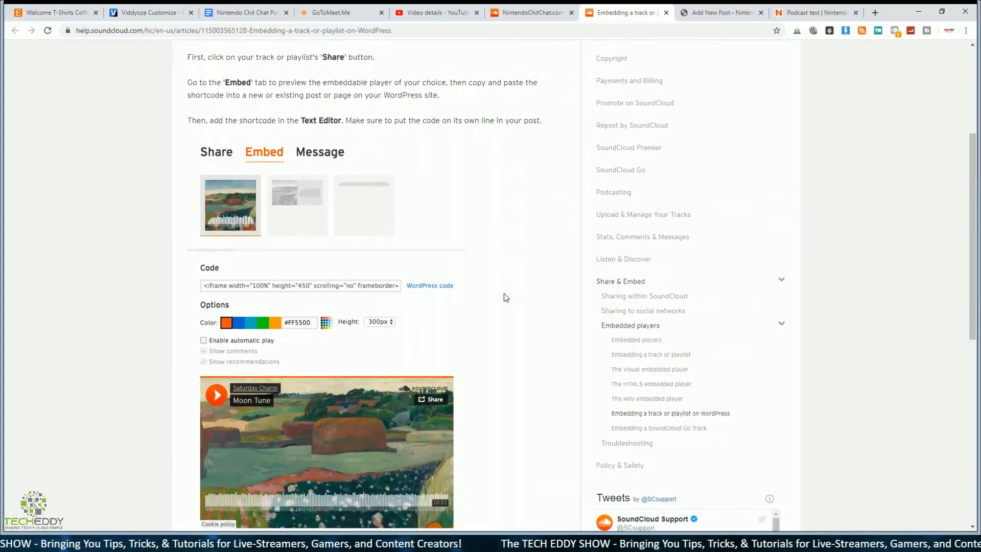
scroll("down", 3)
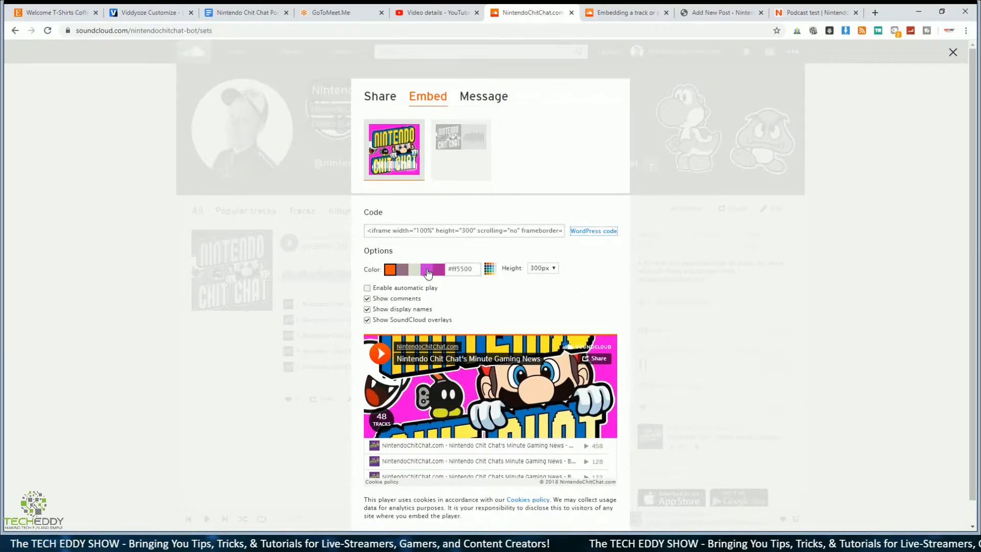
- Give the playlist player a purple color, enable SoundCloud overlays, and select the embed code
left_click(426, 269)
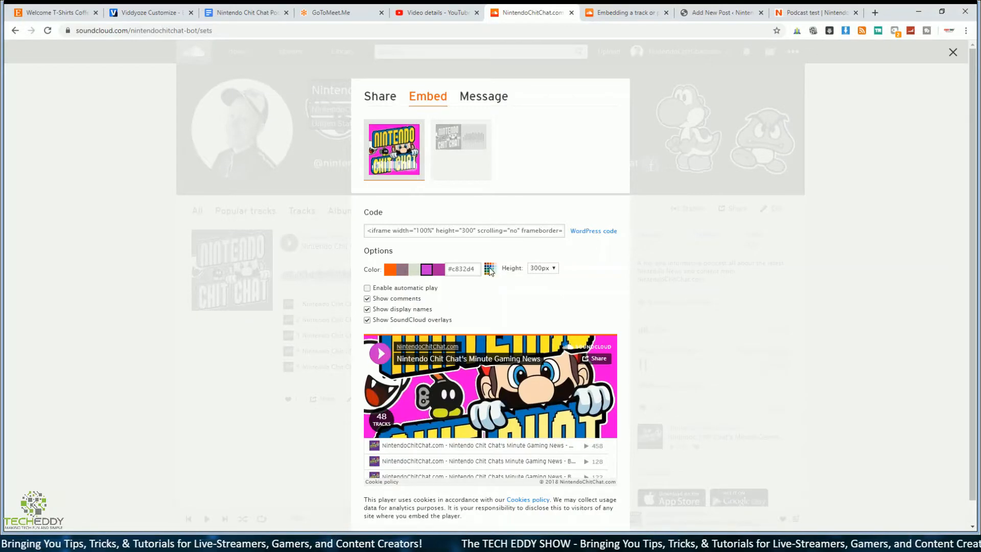
left_click(489, 267)
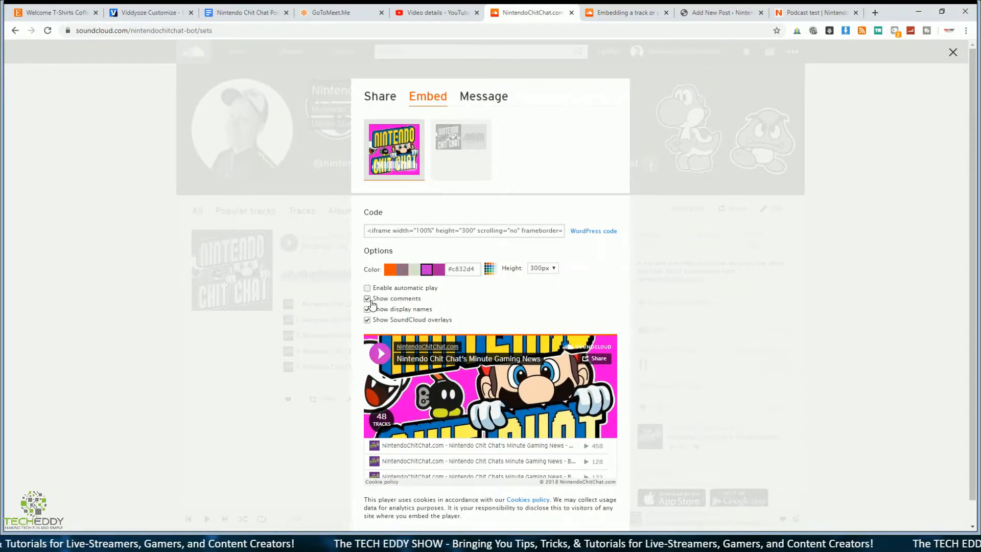
left_click(367, 320)
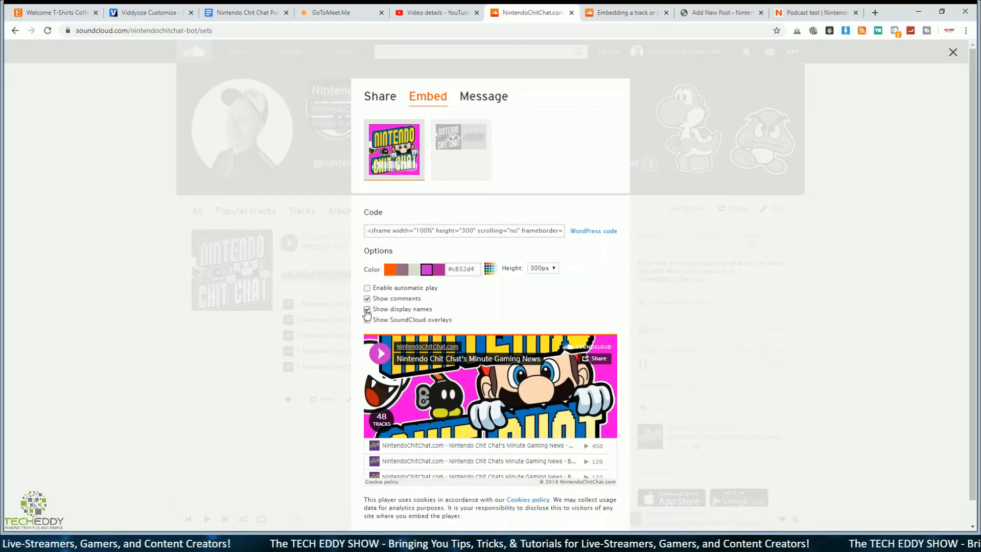
left_click(367, 320)
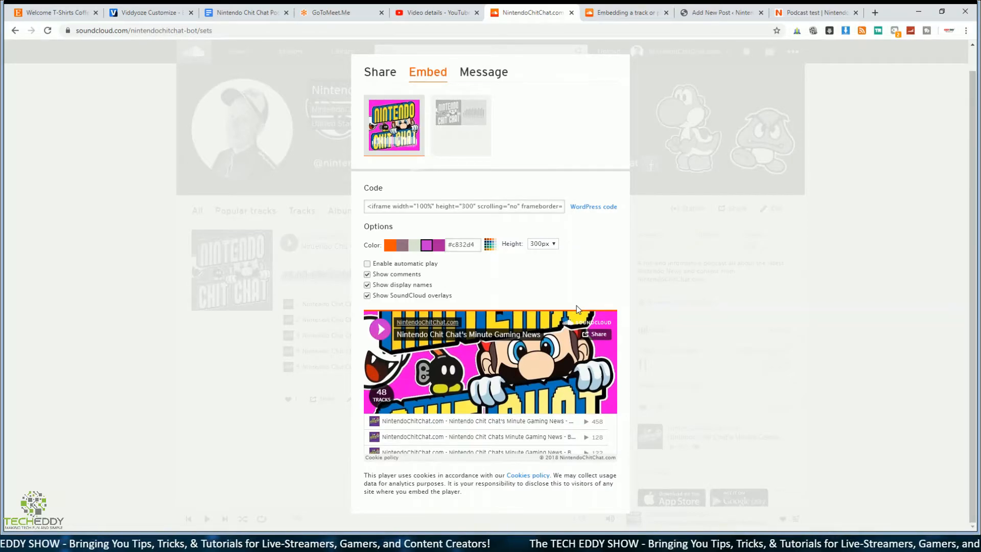
left_click(463, 206)
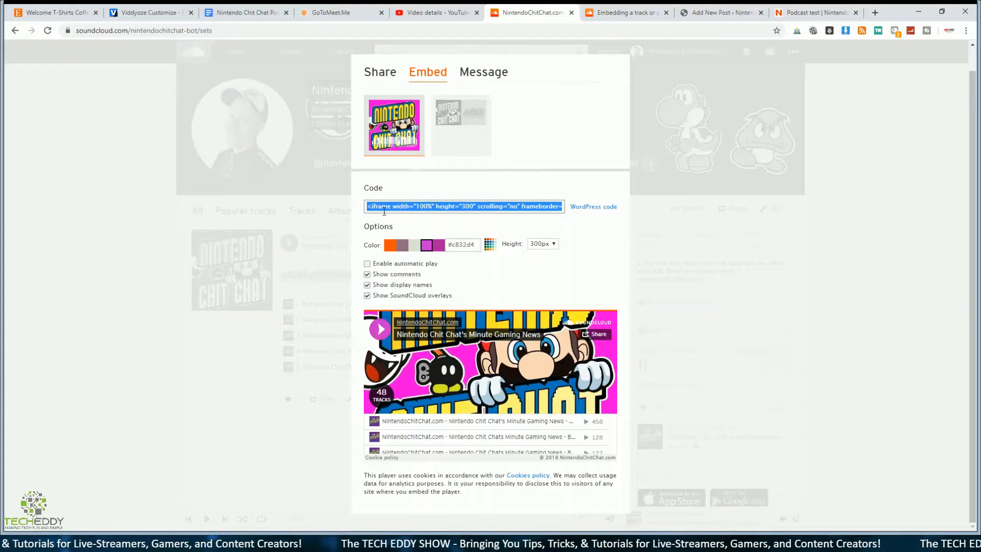
left_click(719, 12)
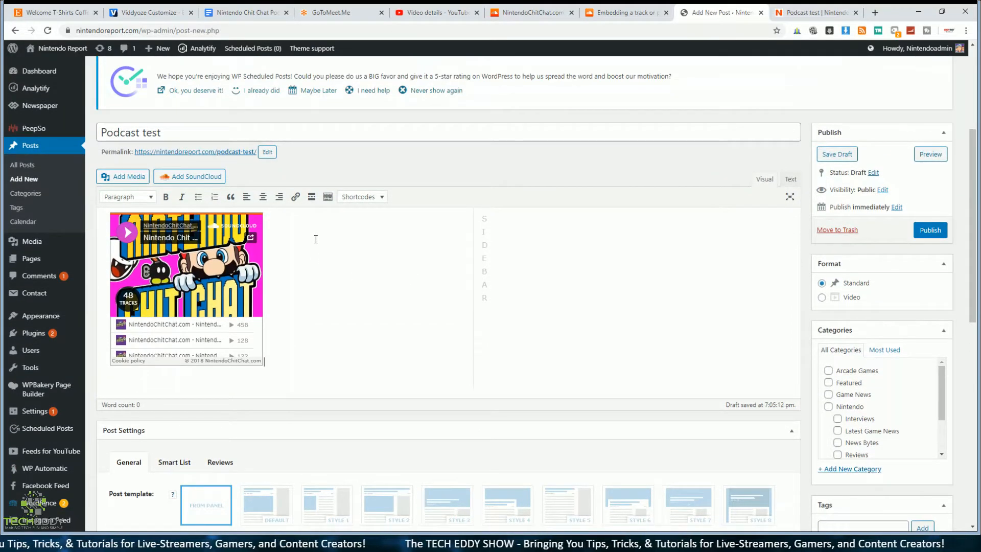
- Preview the draft with the purple playlist player, then go back to SoundCloud's embed options
left_click(928, 154)
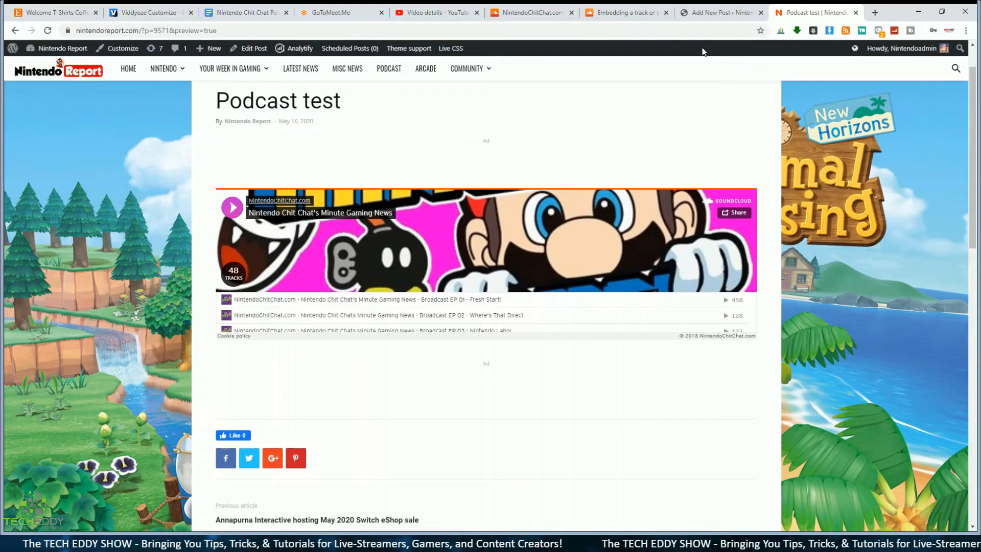
left_click(625, 12)
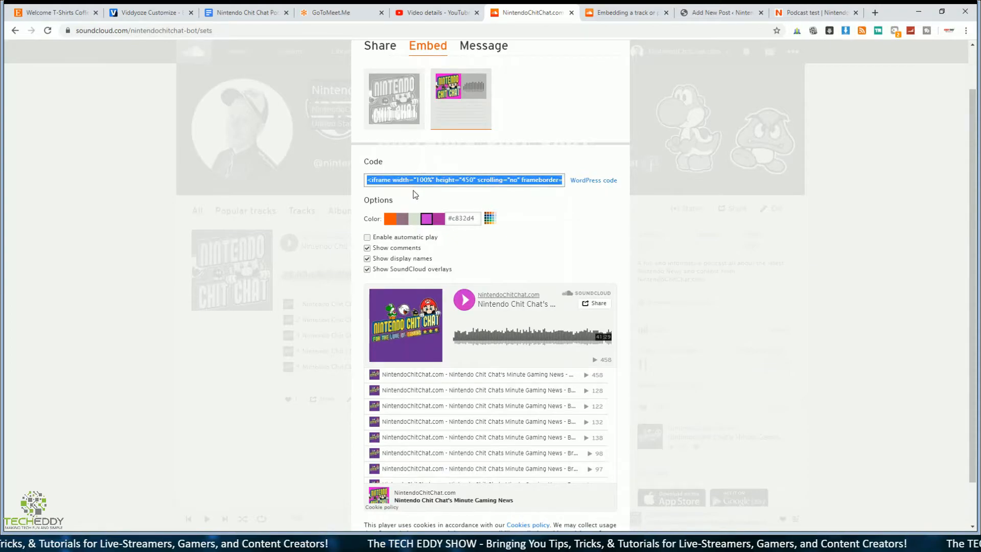
mouse_move(692, 46)
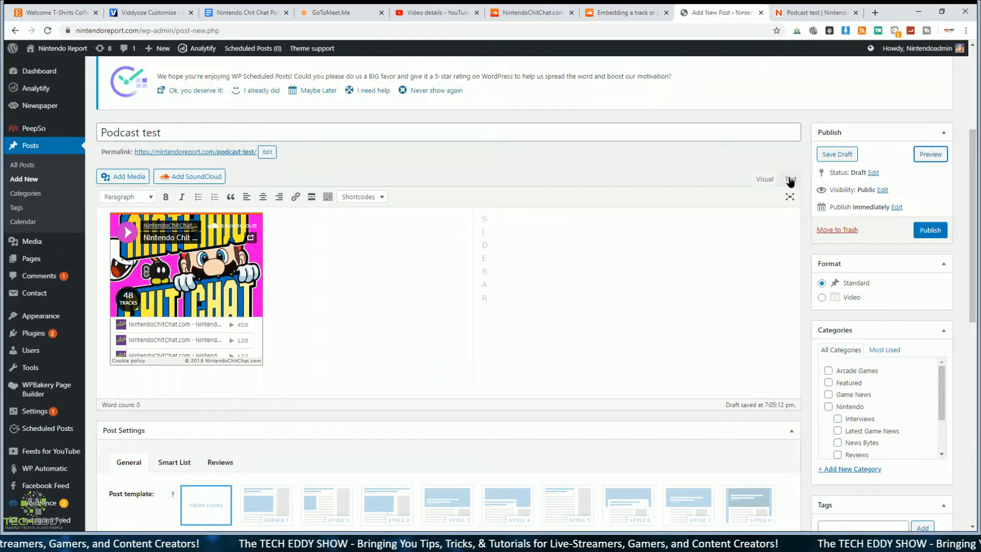
- Swap the post's iframe for the taller visual playlist player code, then return to SoundCloud
left_click(789, 179)
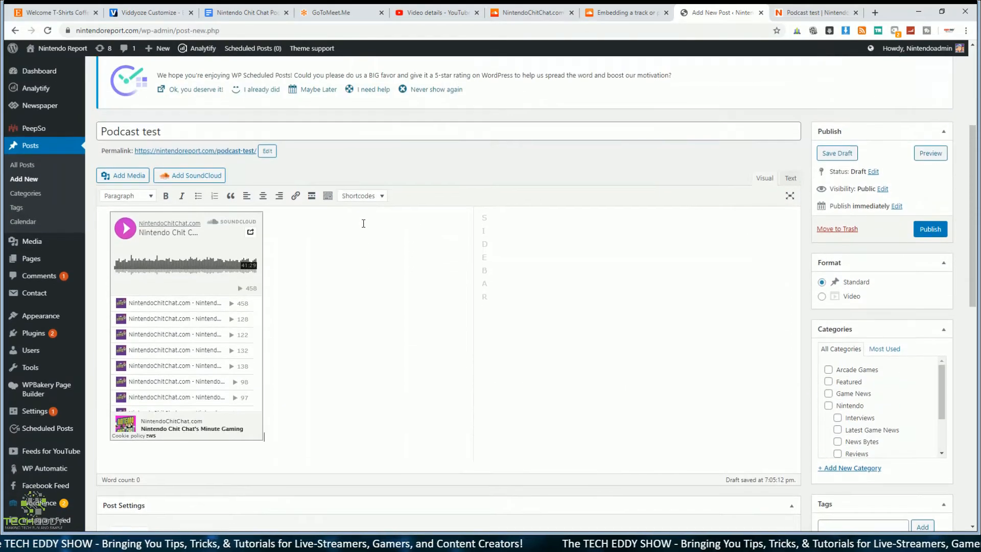
left_click(930, 153)
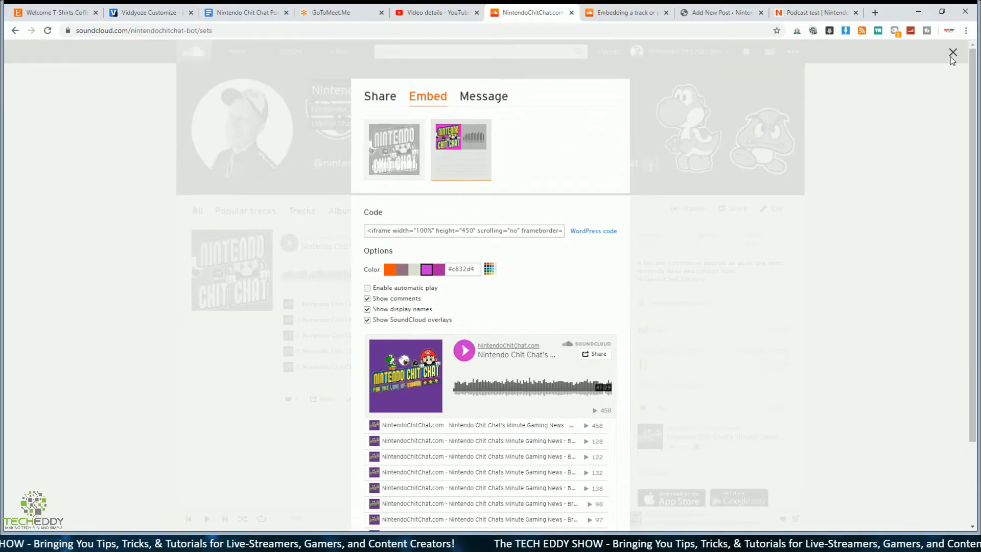
- Open the sharing options for the Podcast EP 44 track from the profile's Tracks list
left_click(951, 53)
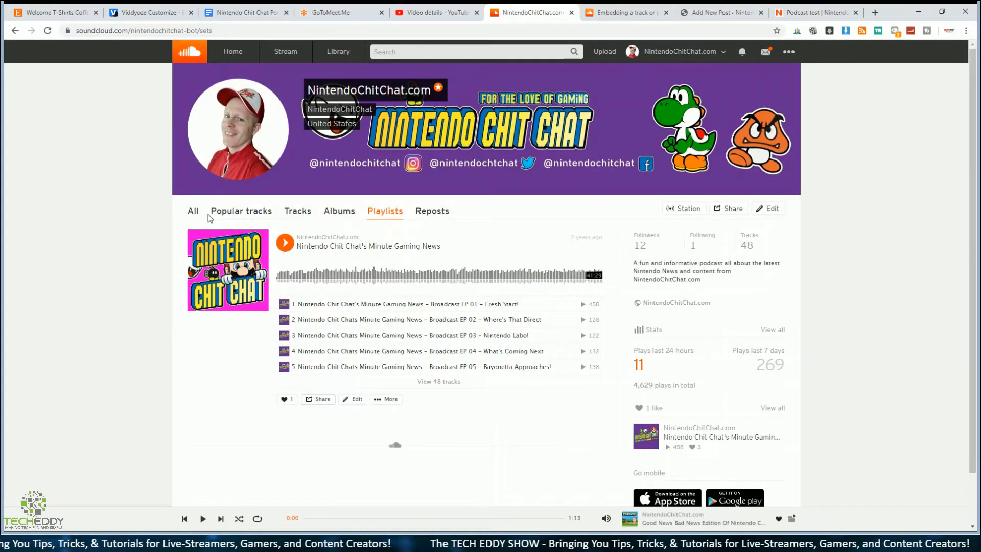
left_click(297, 210)
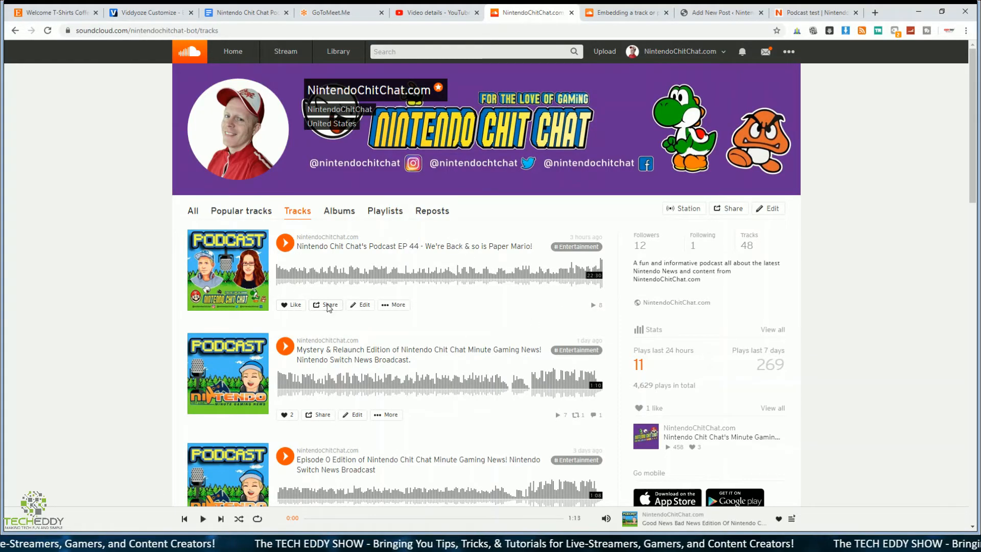
left_click(325, 305)
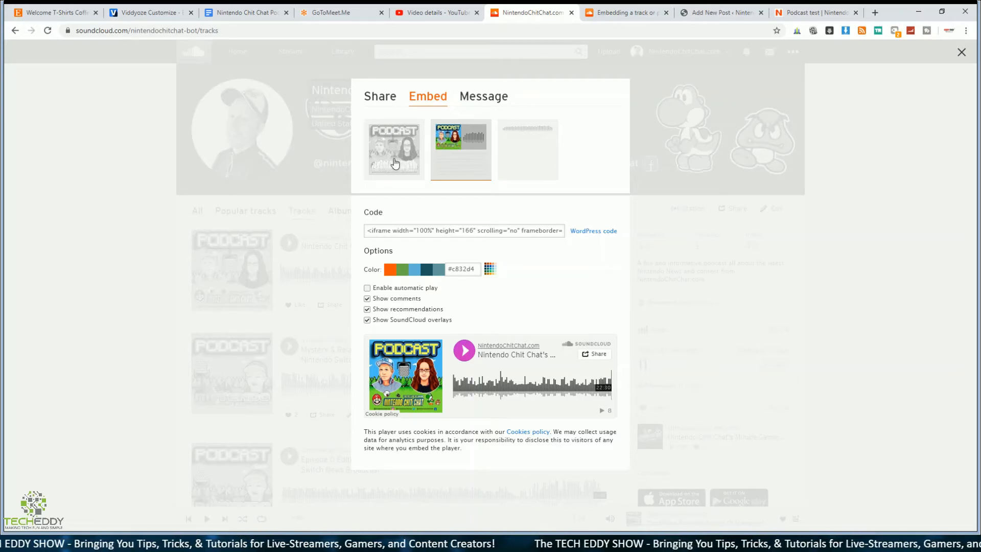
- Pick the compact single-line mini player style, select its embed code and return to WordPress
left_click(394, 148)
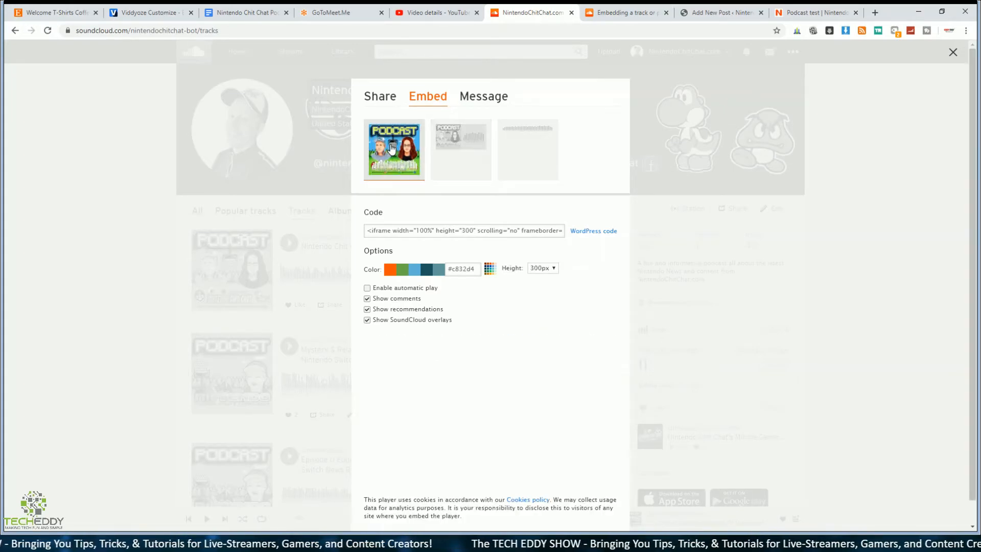
left_click(393, 149)
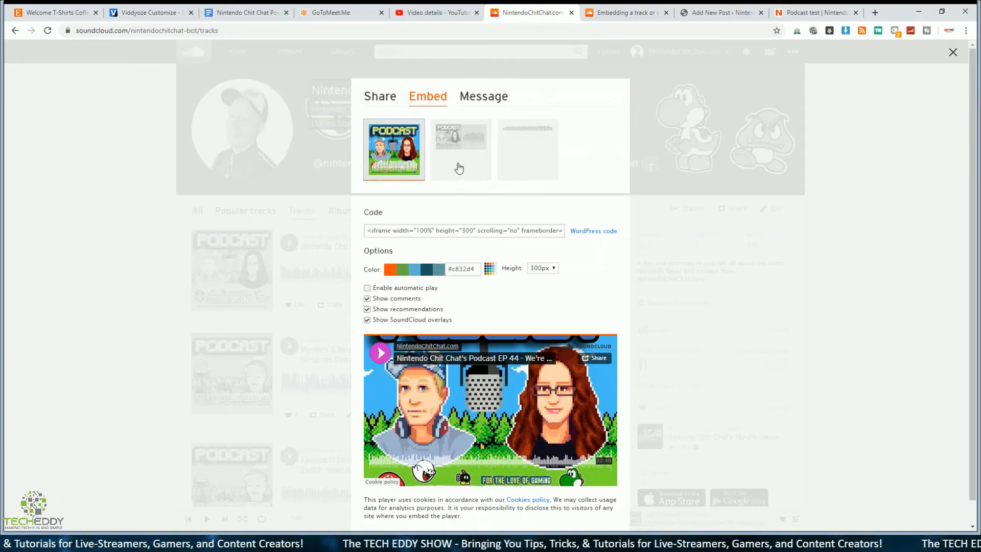
left_click(460, 149)
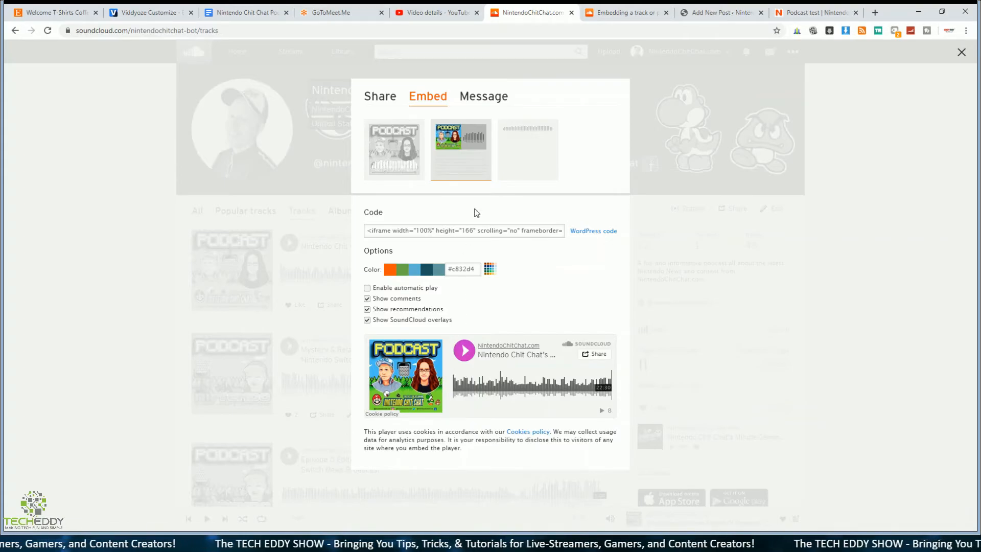
left_click(527, 149)
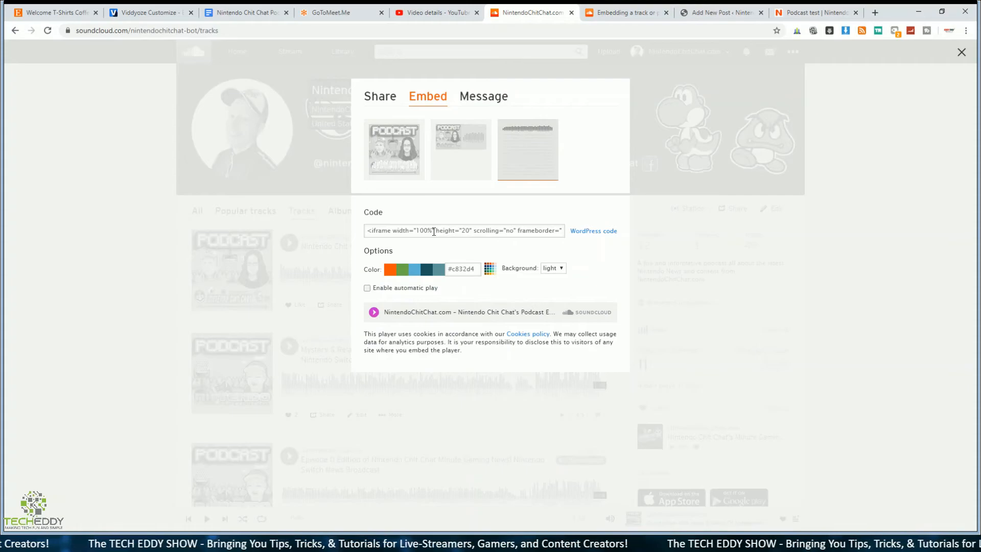
left_click(463, 230)
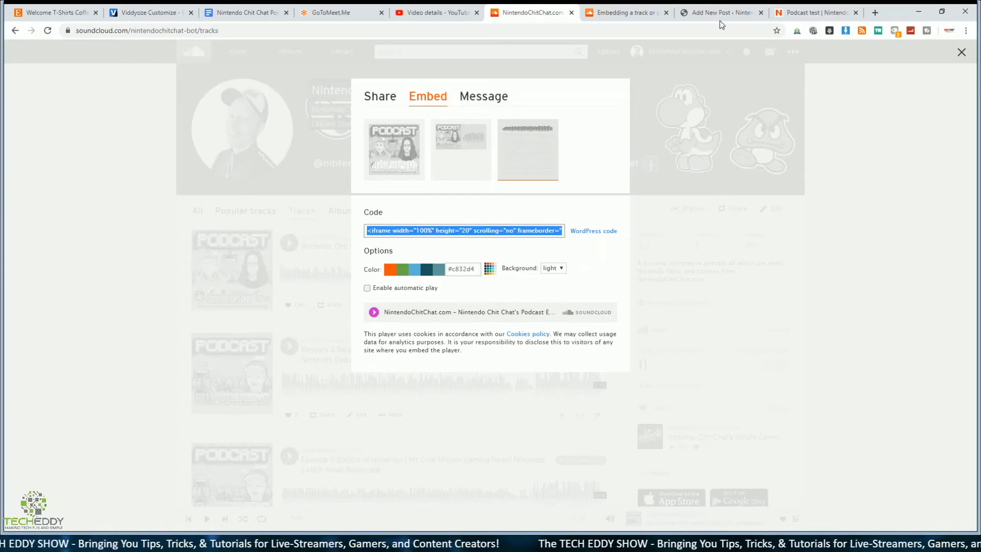
left_click(717, 12)
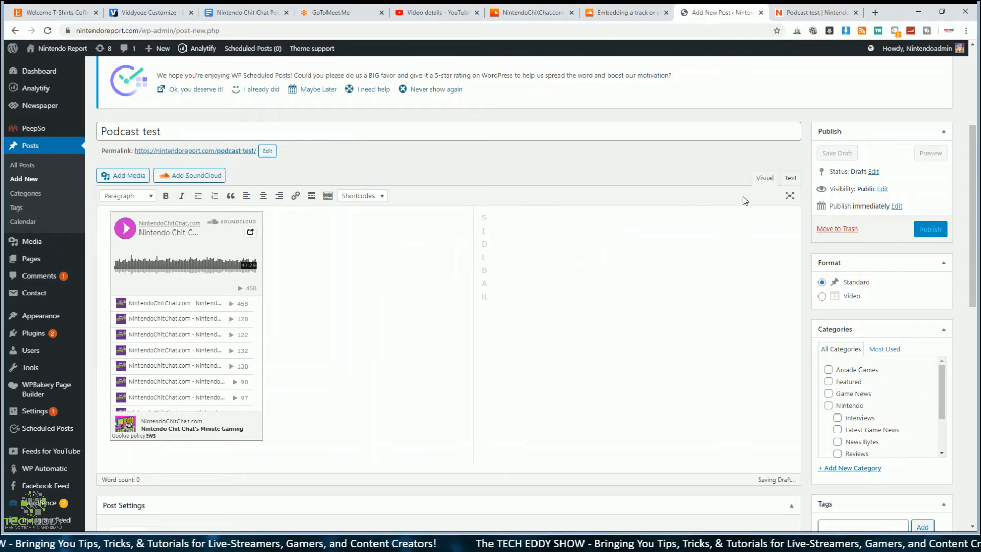
- Paste the EP 44 mini player iframe over the old code and preview 'Podcast test'
left_click(789, 178)
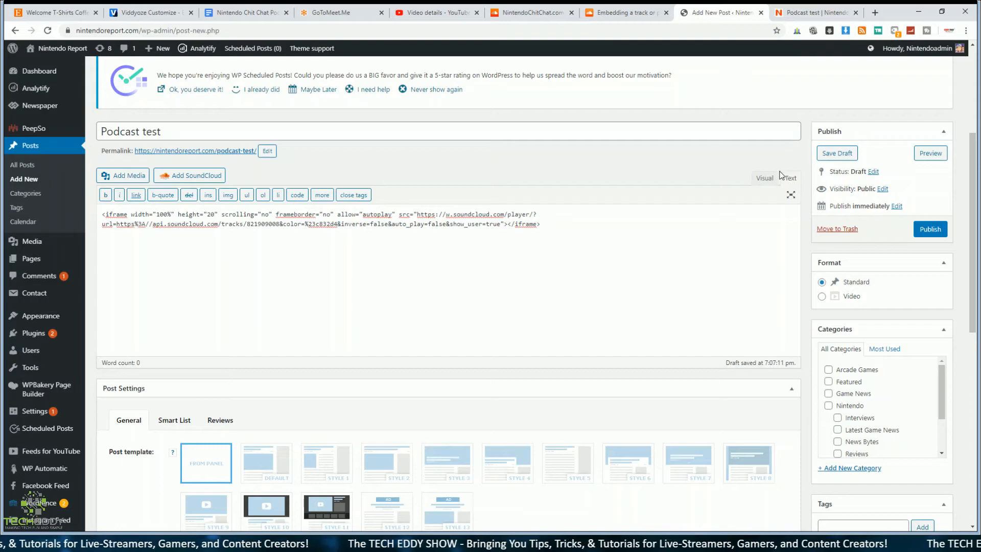
left_click(764, 178)
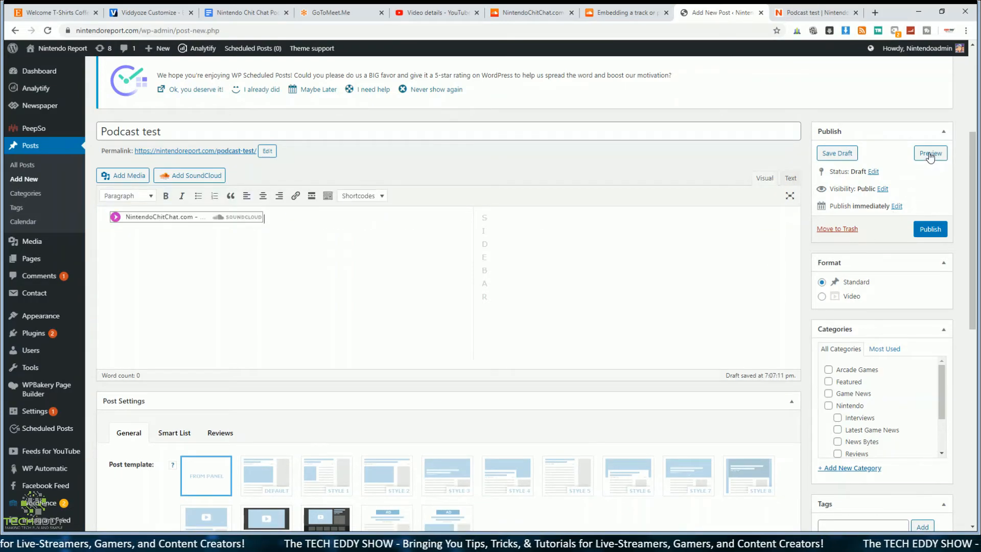
left_click(929, 153)
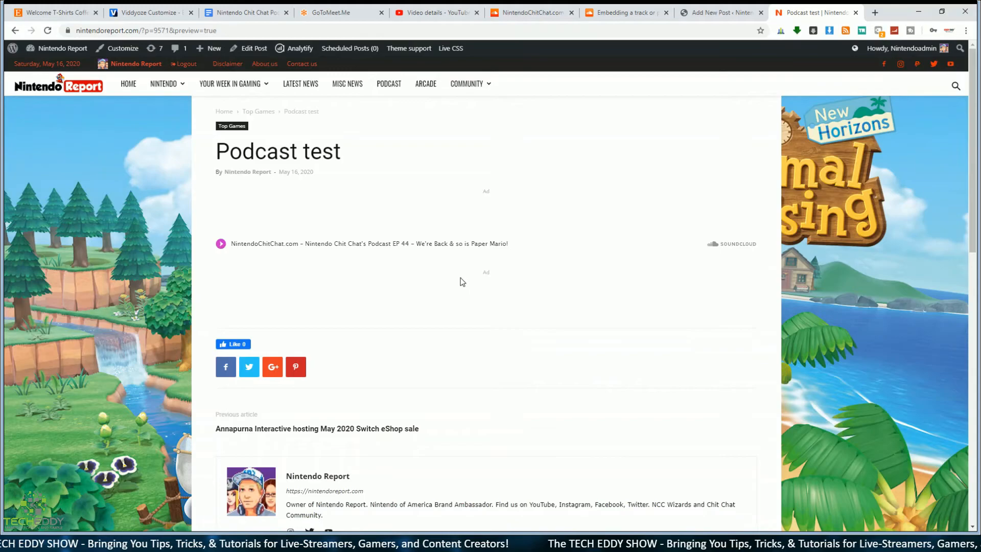
mouse_move(257, 250)
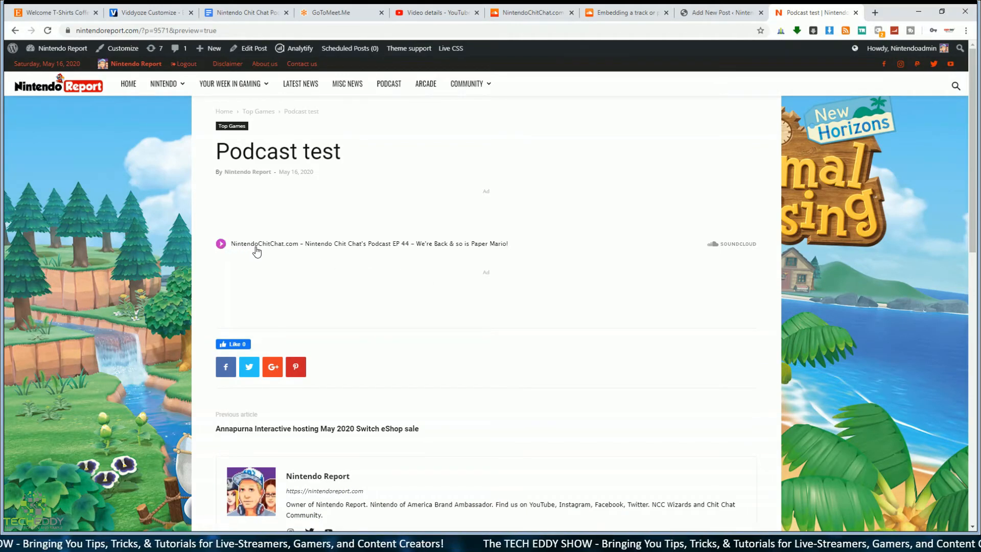
mouse_move(466, 247)
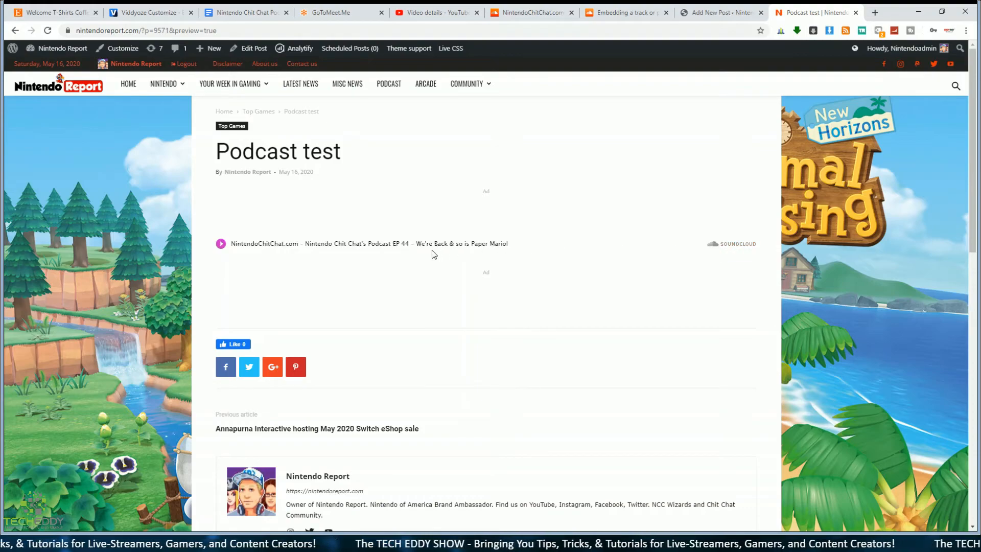
mouse_move(722, 301)
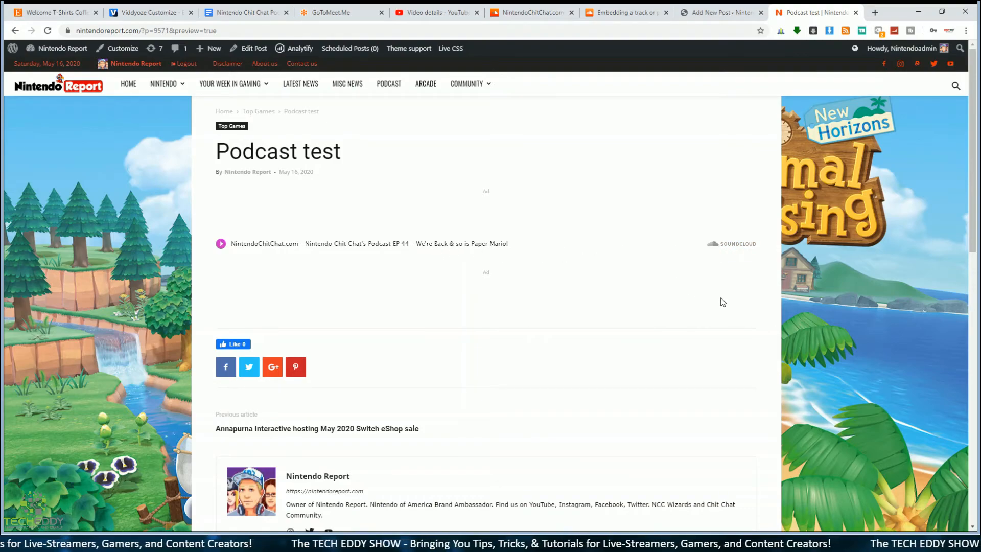